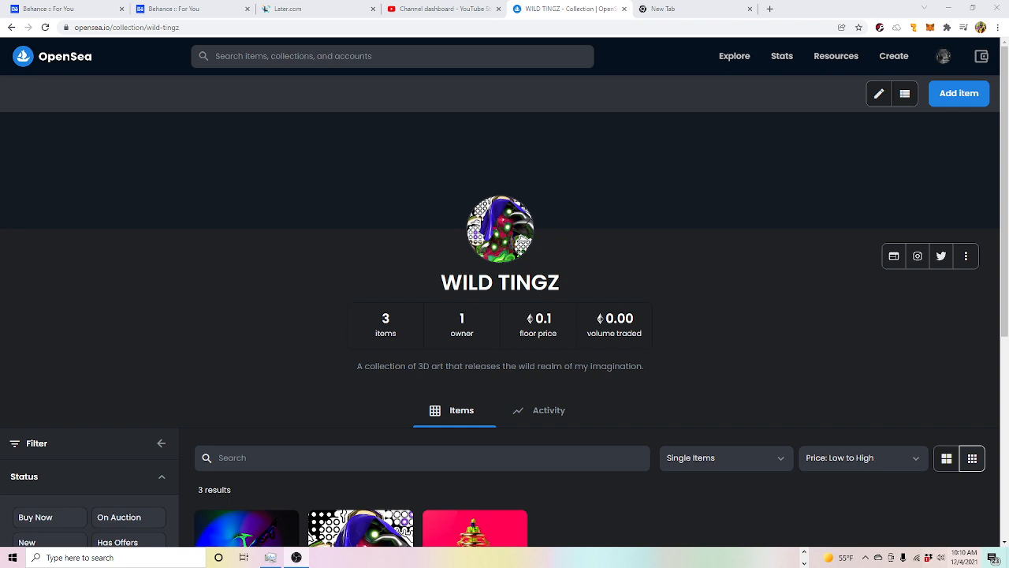
pyautogui.moveTo(960, 382)
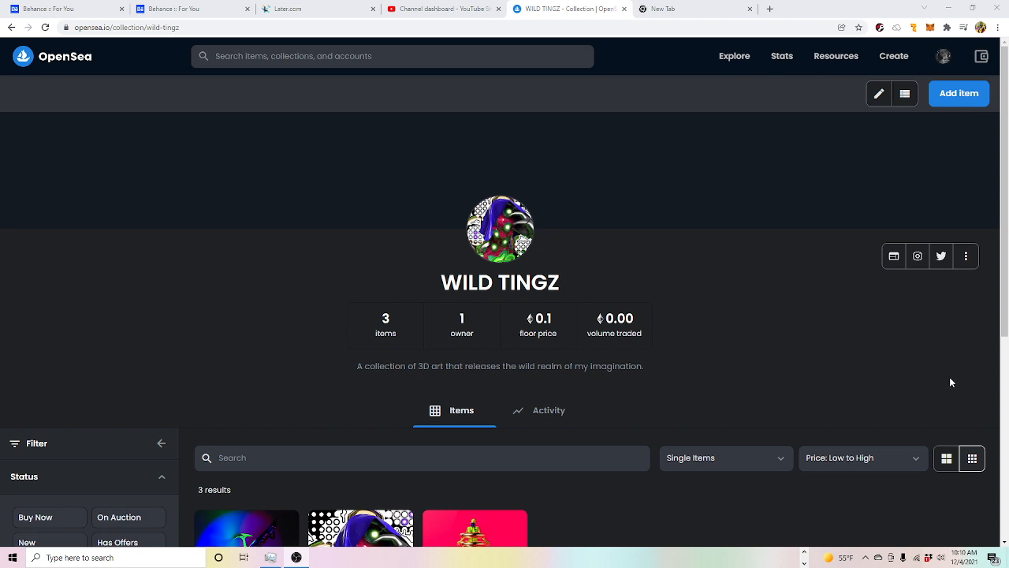
# Go to My Collections from the account menu and open the WILD TINGZ collection
pyautogui.click(943, 56)
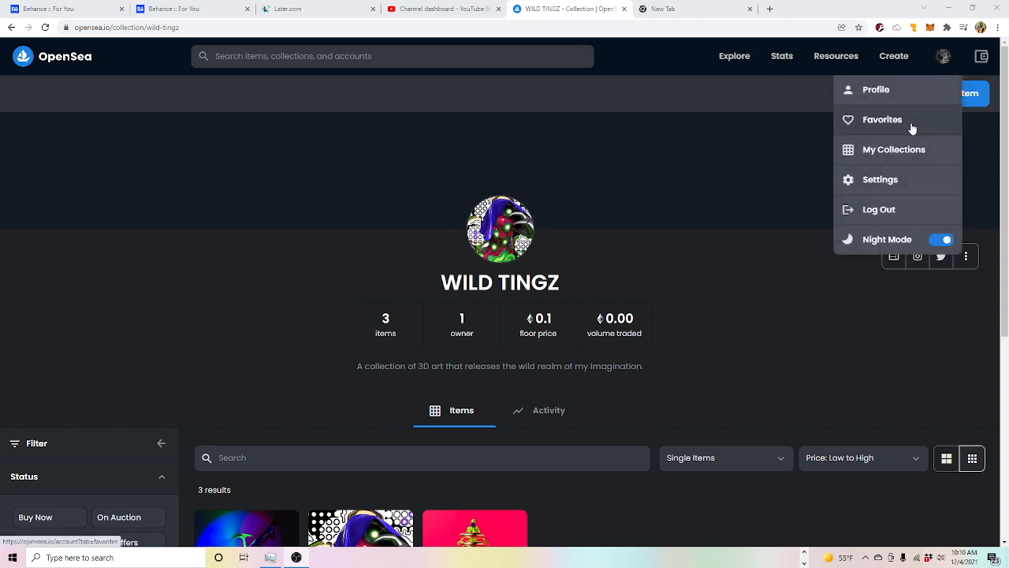
pyautogui.click(893, 149)
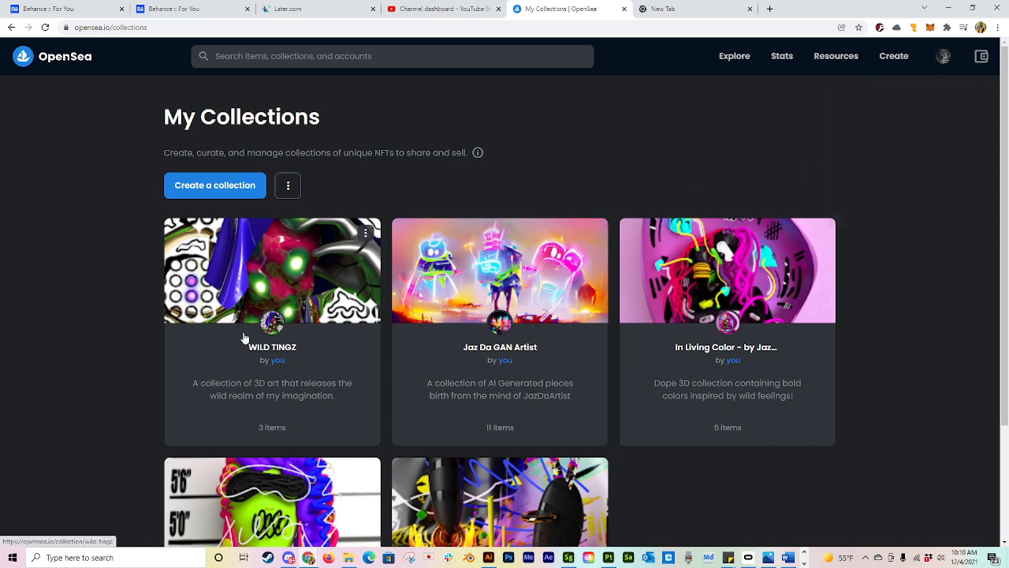
pyautogui.moveTo(796, 459)
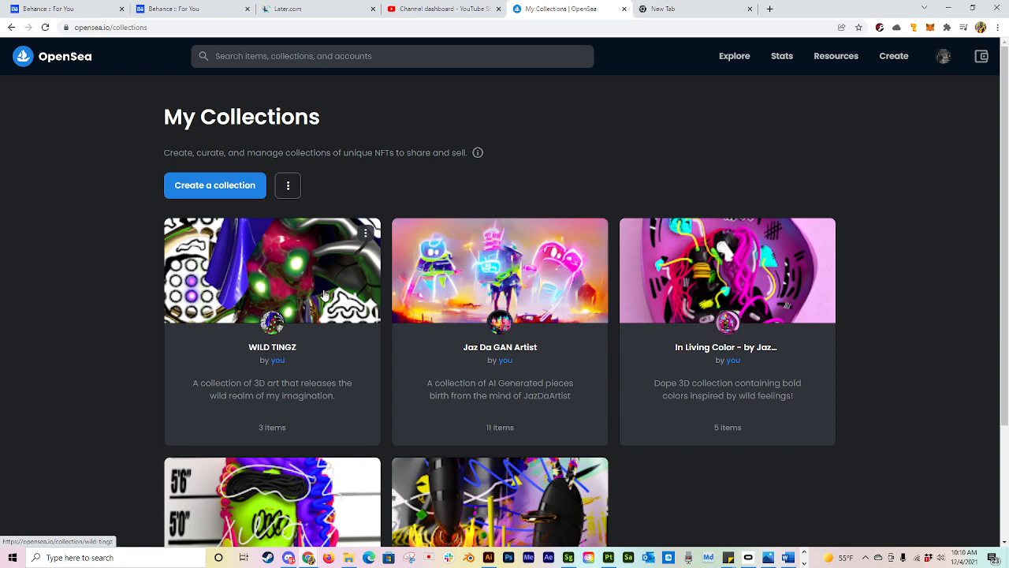
pyautogui.click(272, 270)
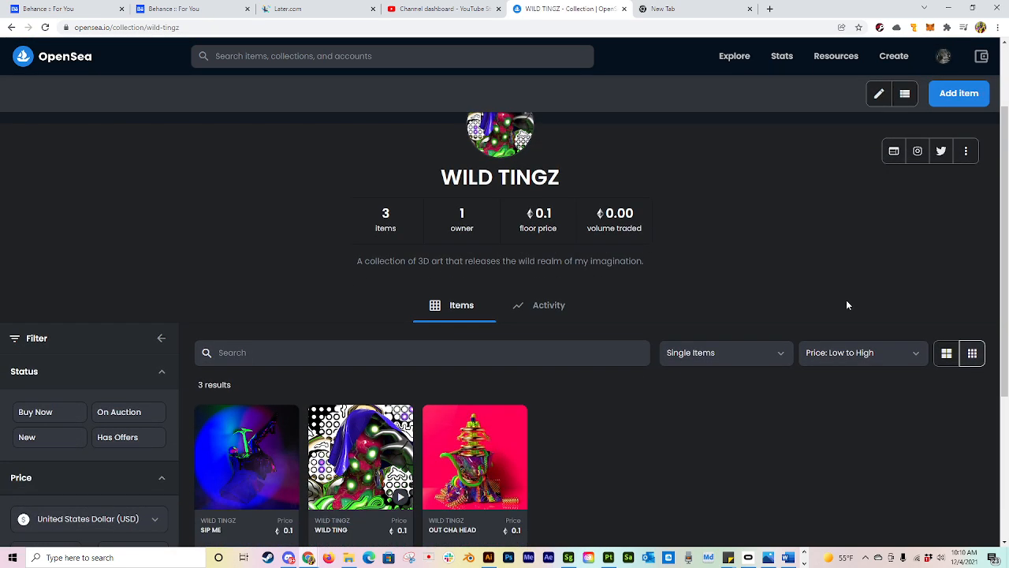
pyautogui.scroll(-3)
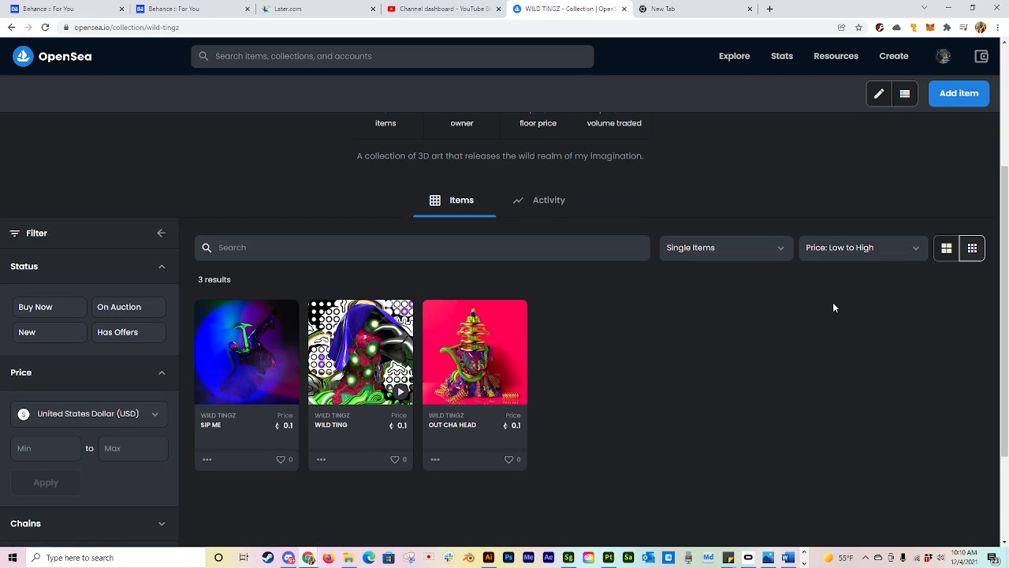
# Open Add item and scroll through the blank Create new item form
pyautogui.click(957, 93)
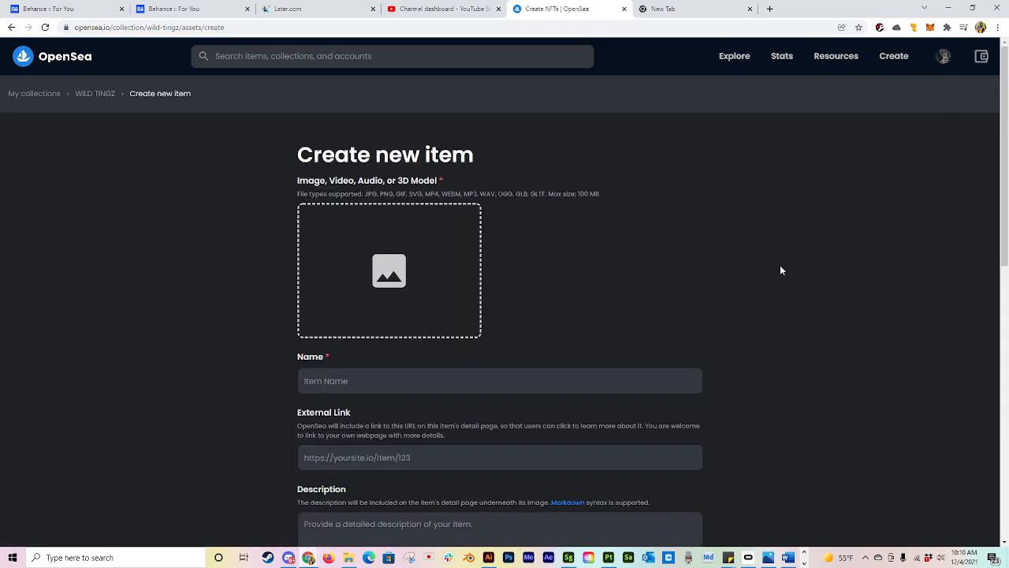
pyautogui.moveTo(530, 280)
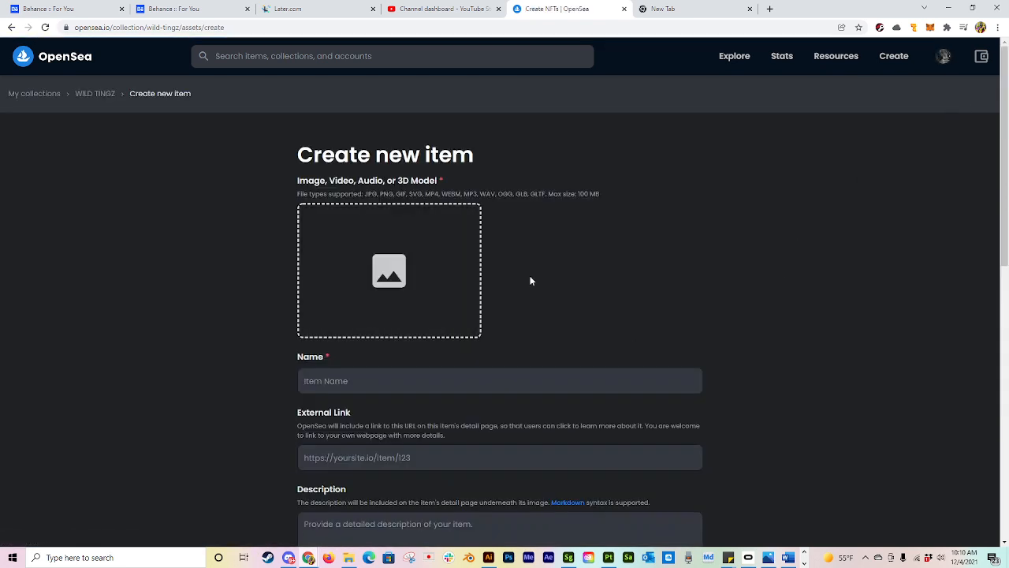
pyautogui.click(499, 381)
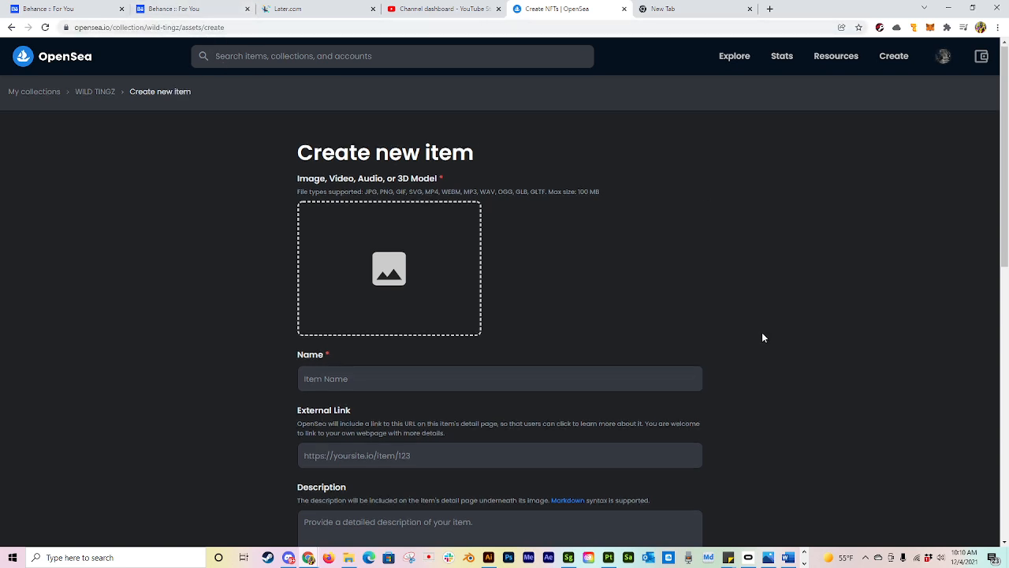
pyautogui.scroll(-3)
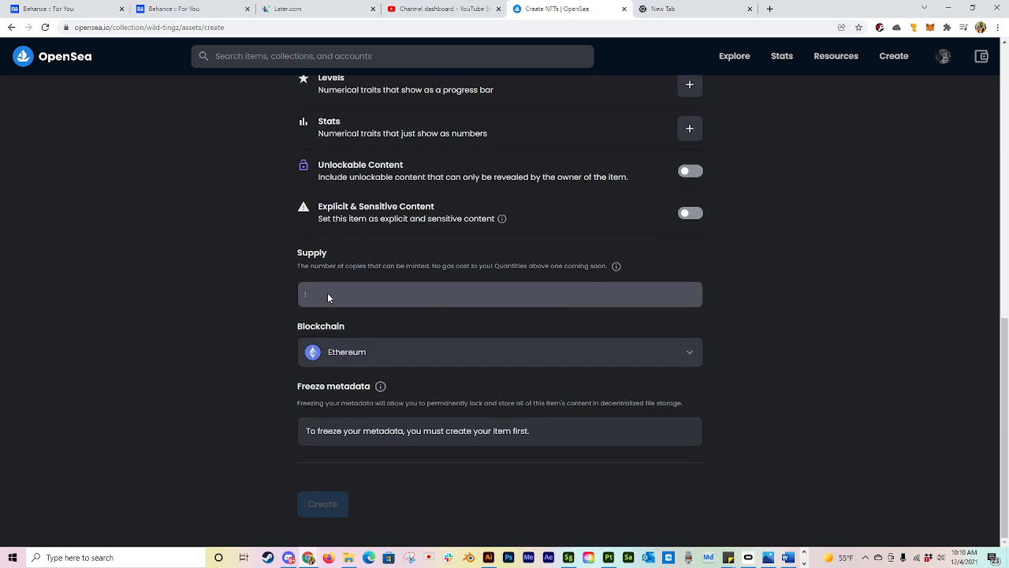
pyautogui.moveTo(326, 278)
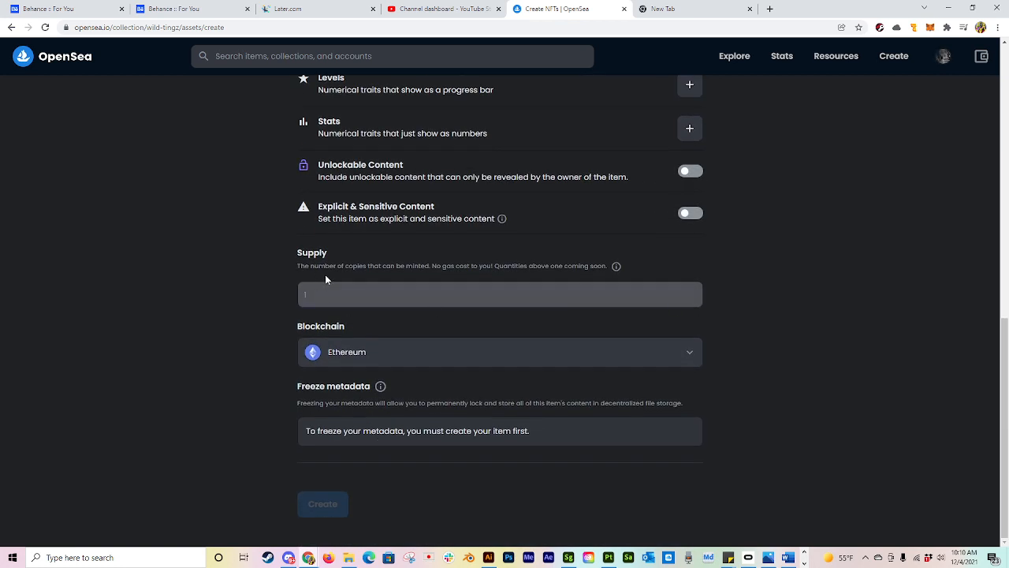
pyautogui.moveTo(342, 287)
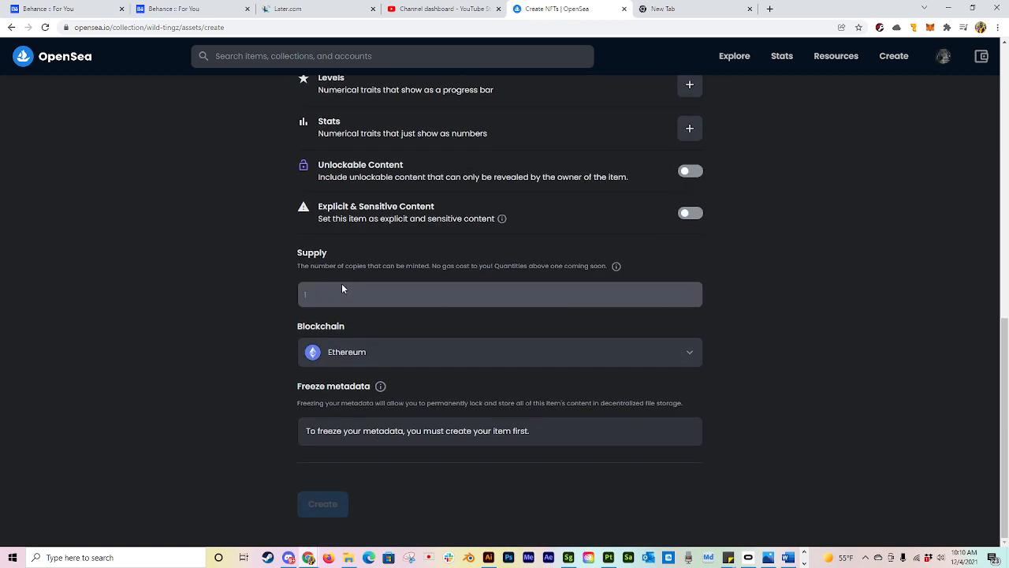
pyautogui.moveTo(331, 301)
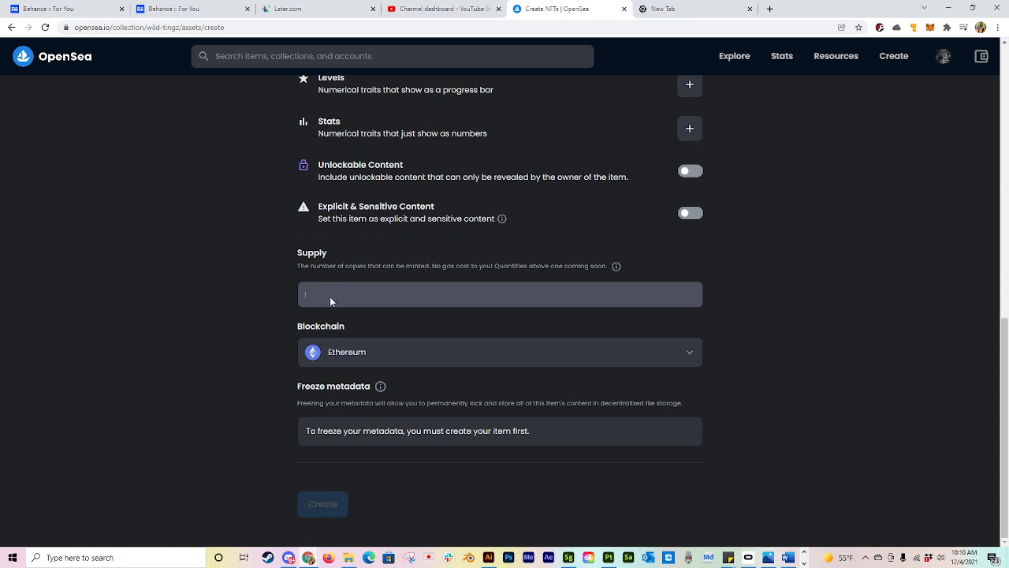
pyautogui.moveTo(371, 309)
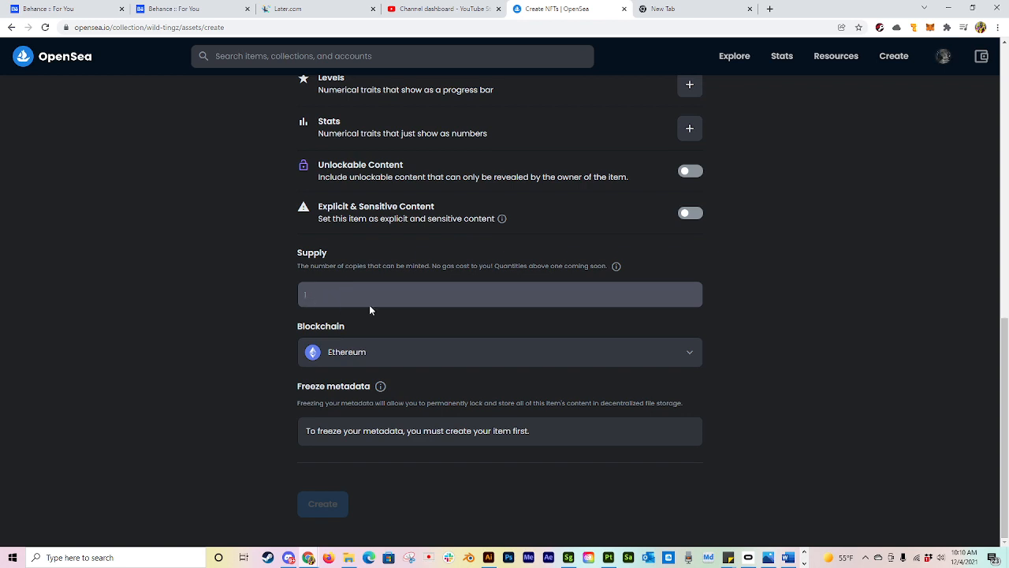
pyautogui.scroll(3)
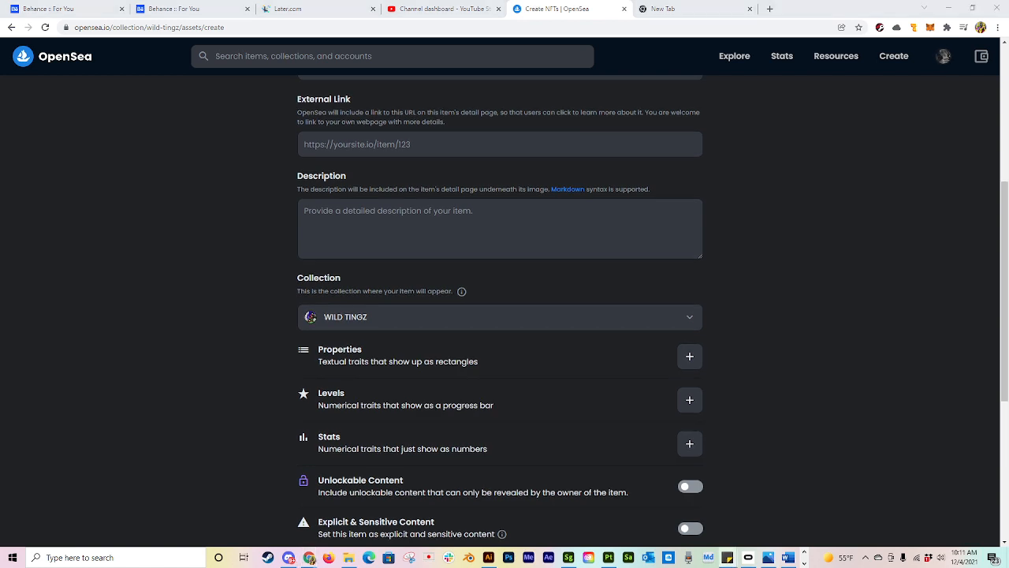
pyautogui.scroll(3)
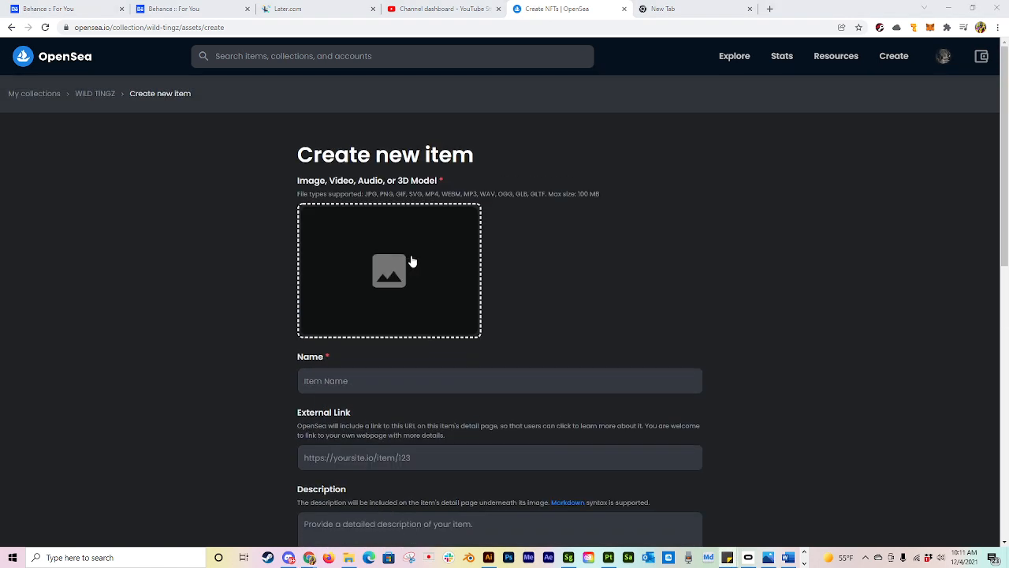
# Reload the Create new item page with '?enable_supply=true' added to the URL
pyautogui.click(273, 27)
pyautogui.write('?enable_supply=true')
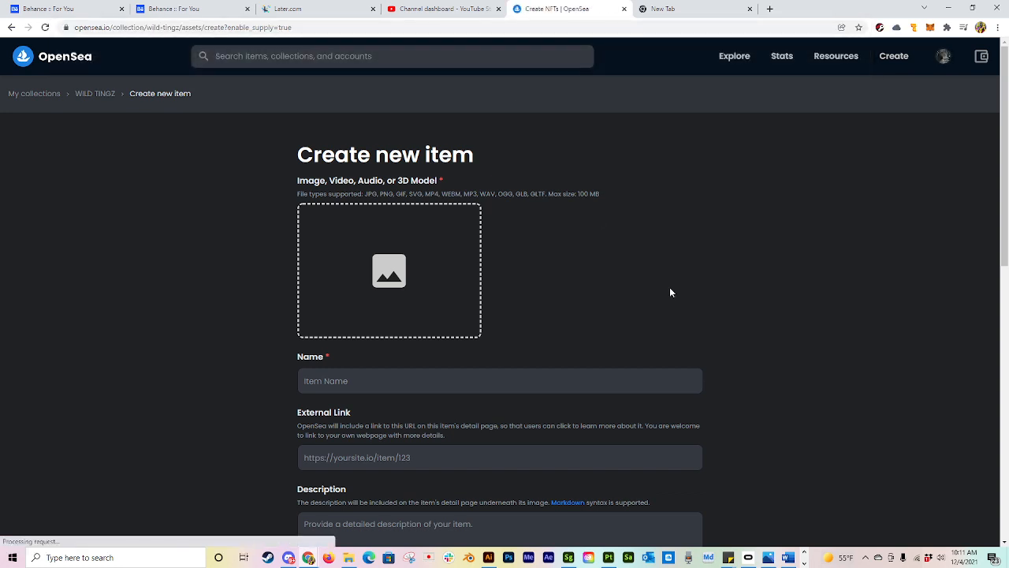
pyautogui.scroll(-3)
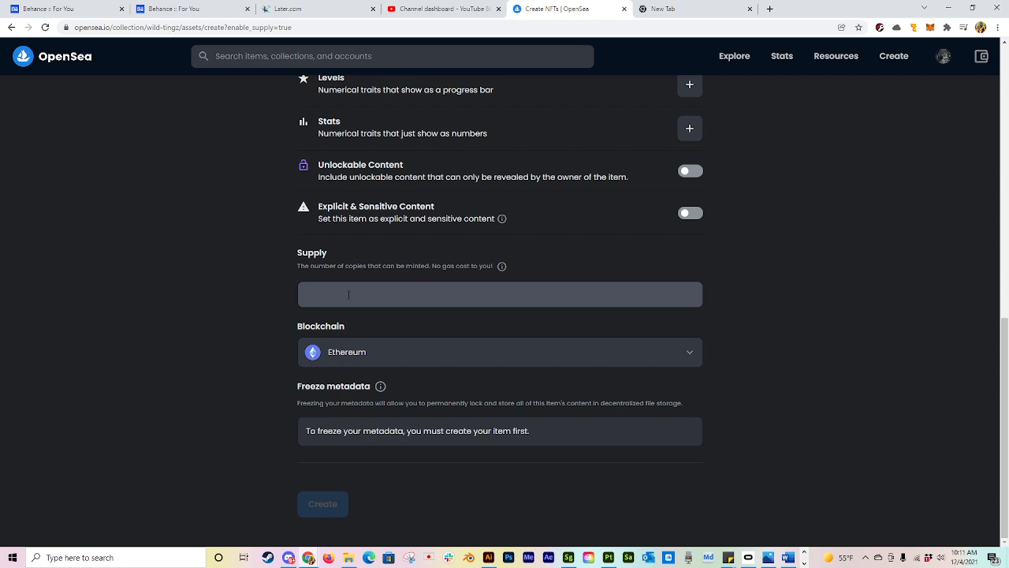
pyautogui.scroll(3)
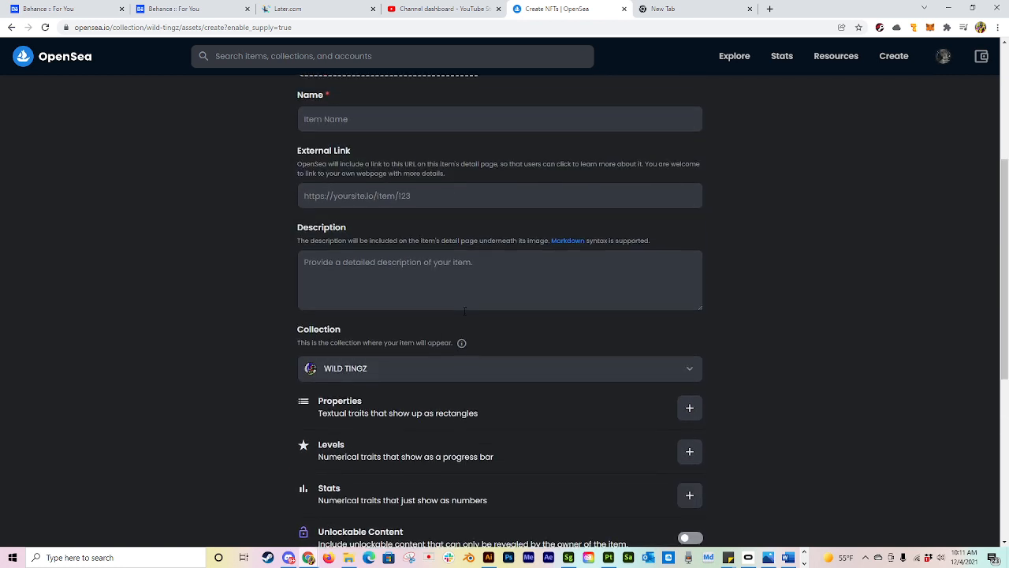
pyautogui.scroll(3)
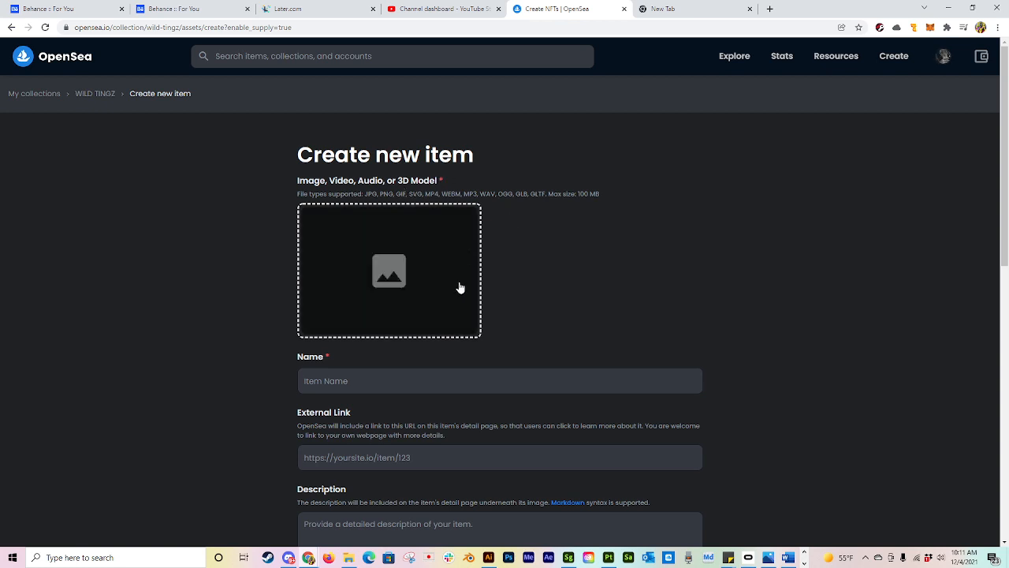
pyautogui.scroll(-3)
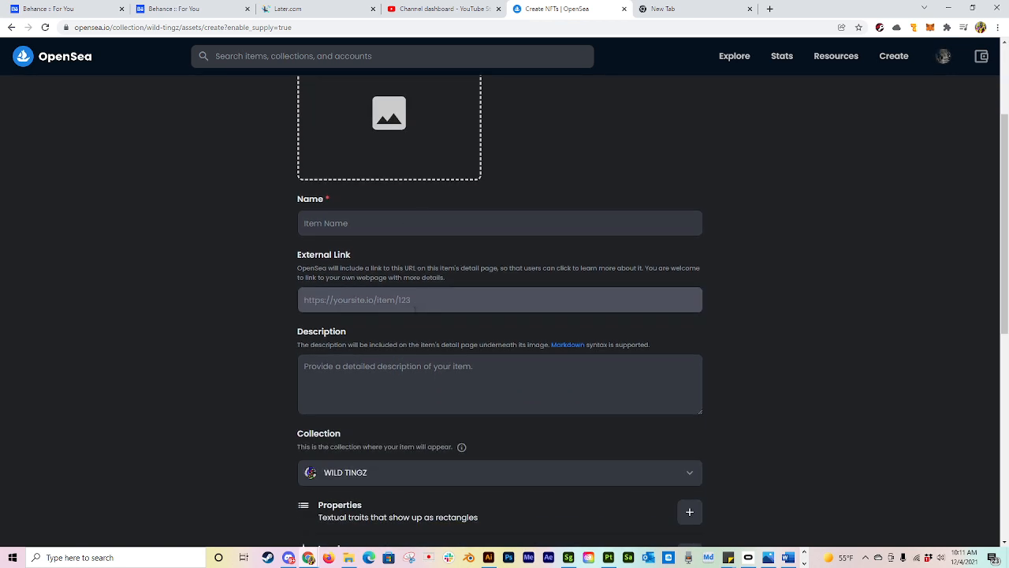
pyautogui.scroll(-3)
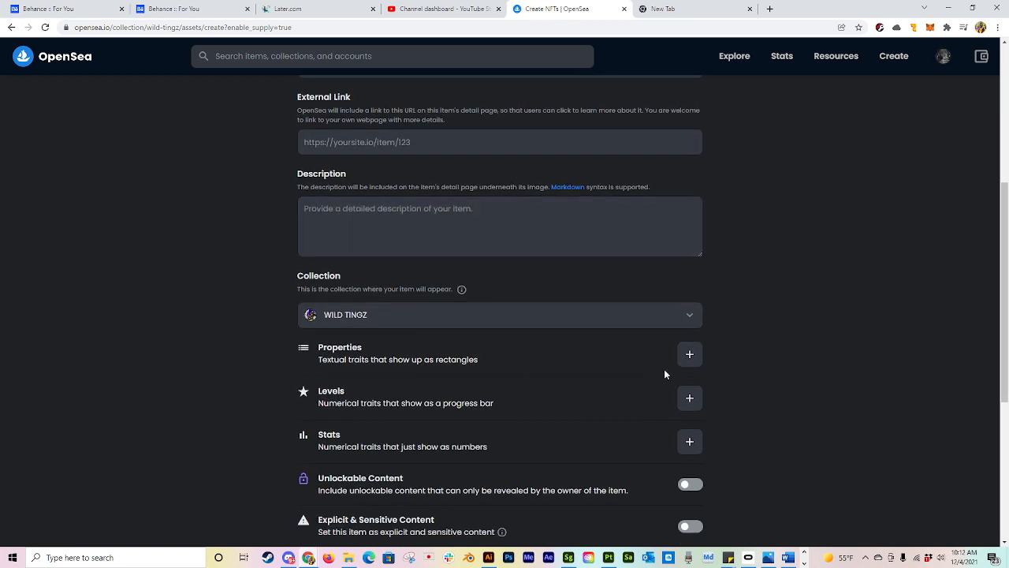
pyautogui.scroll(-3)
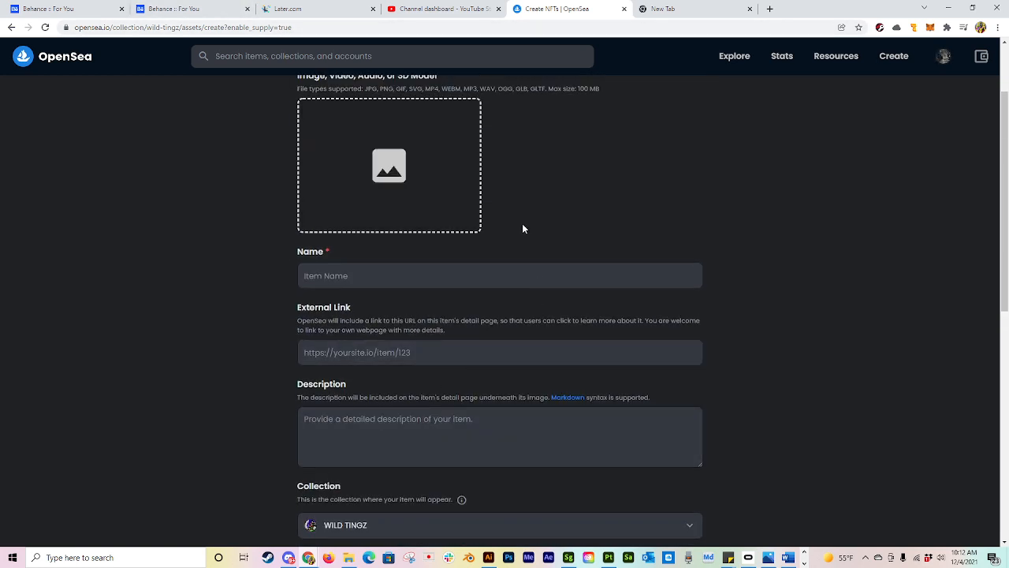
pyautogui.scroll(3)
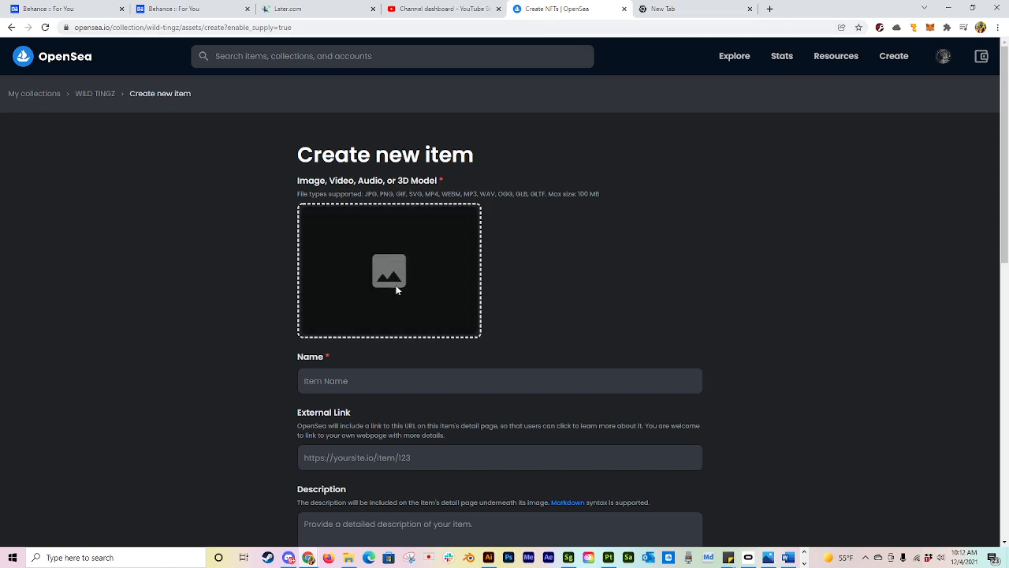
# Upload the item image, enter placeholder name and description, and set Supply to 3
pyautogui.click(389, 271)
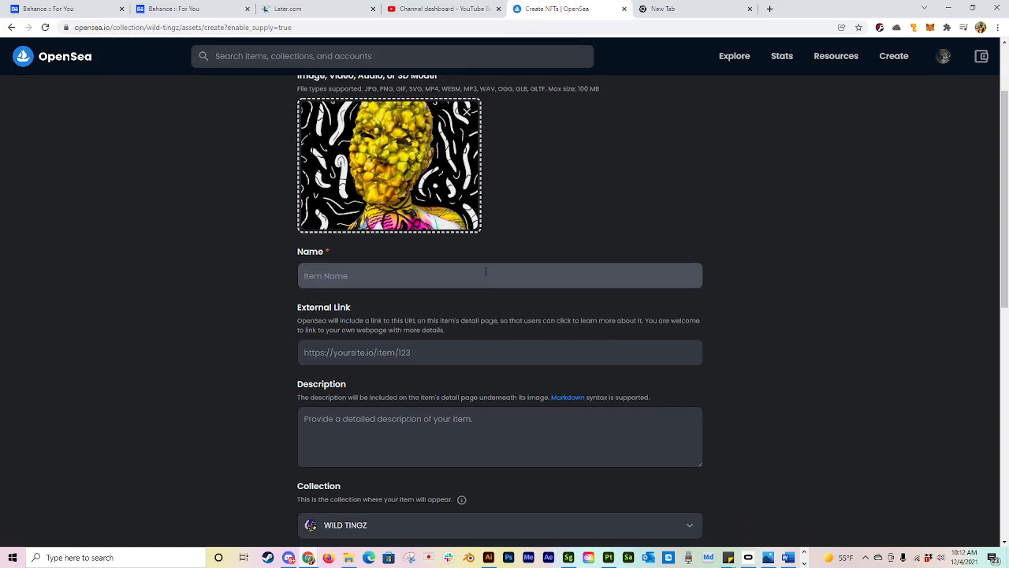
pyautogui.write('fddg')
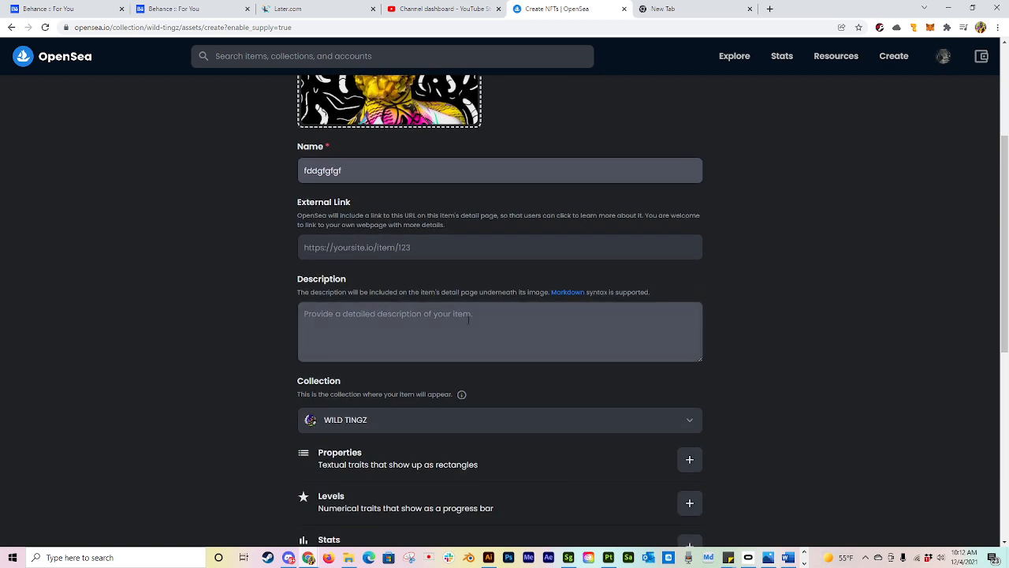
pyautogui.write('fgfgfgfgf')
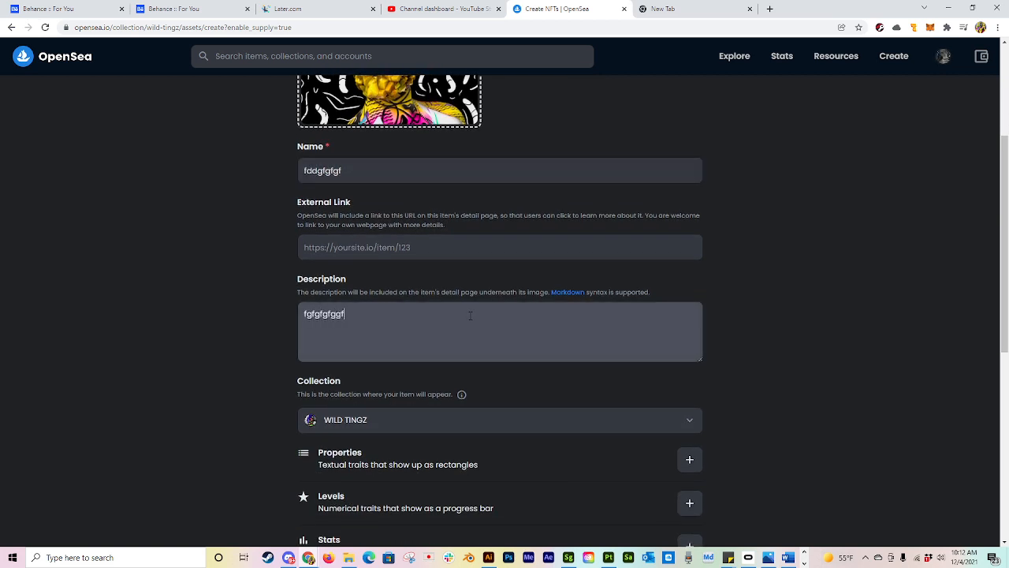
pyautogui.moveTo(548, 193)
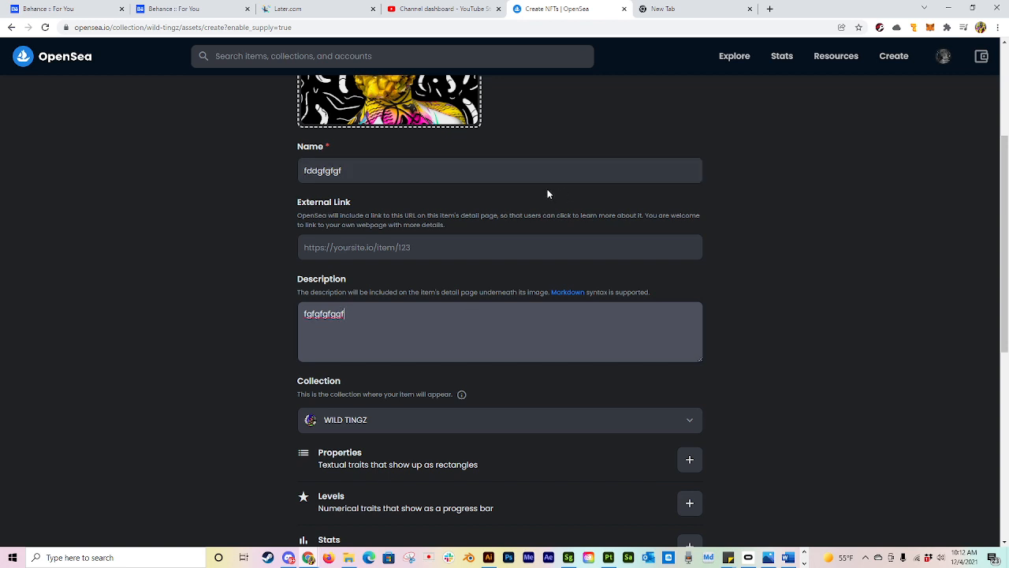
pyautogui.scroll(-3)
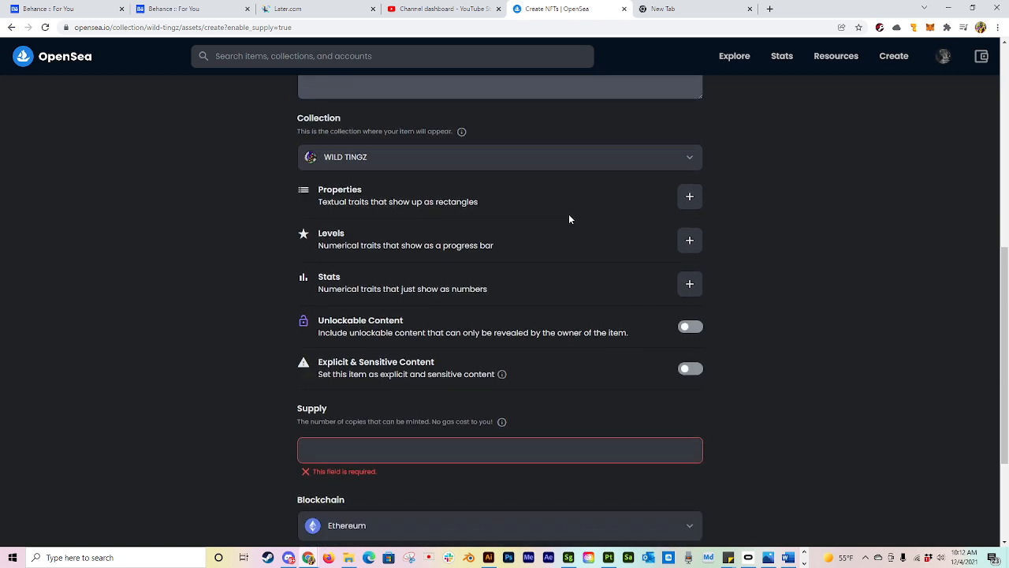
pyautogui.moveTo(637, 320)
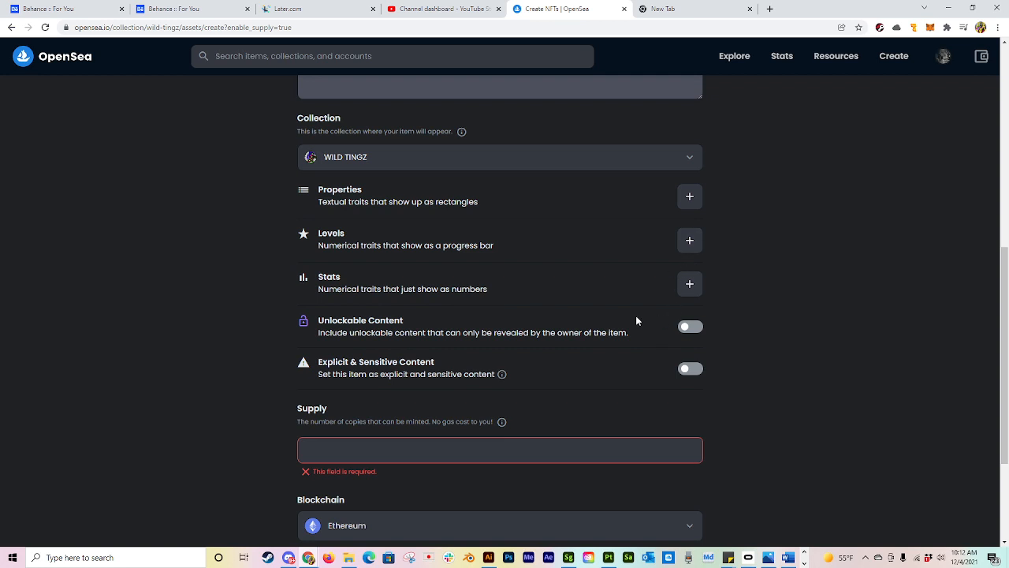
pyautogui.scroll(-3)
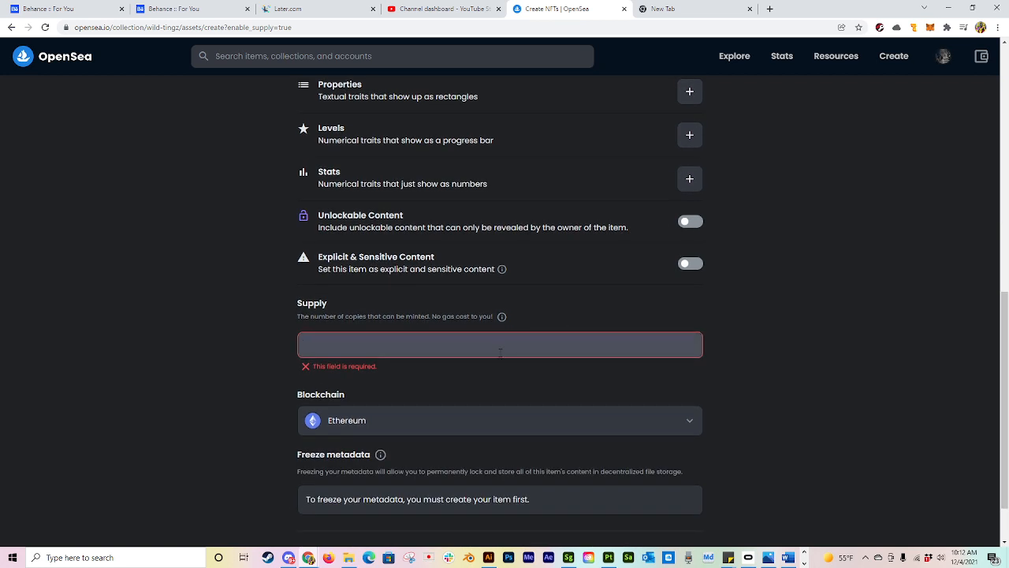
pyautogui.write('3')
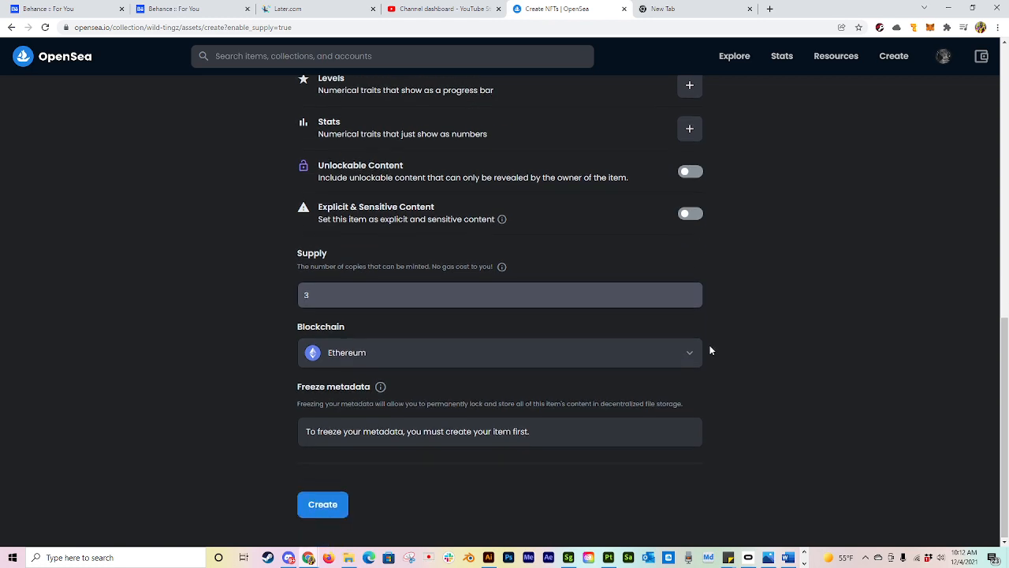
# Create item fddgfgfgf, dismiss the 'You created' popup, and view its page
pyautogui.click(323, 503)
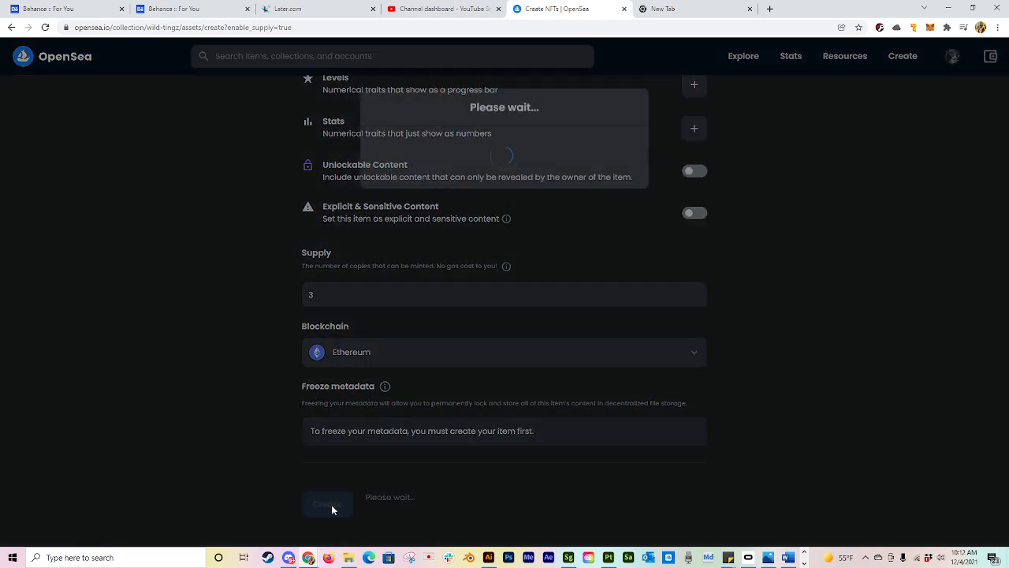
pyautogui.click(326, 504)
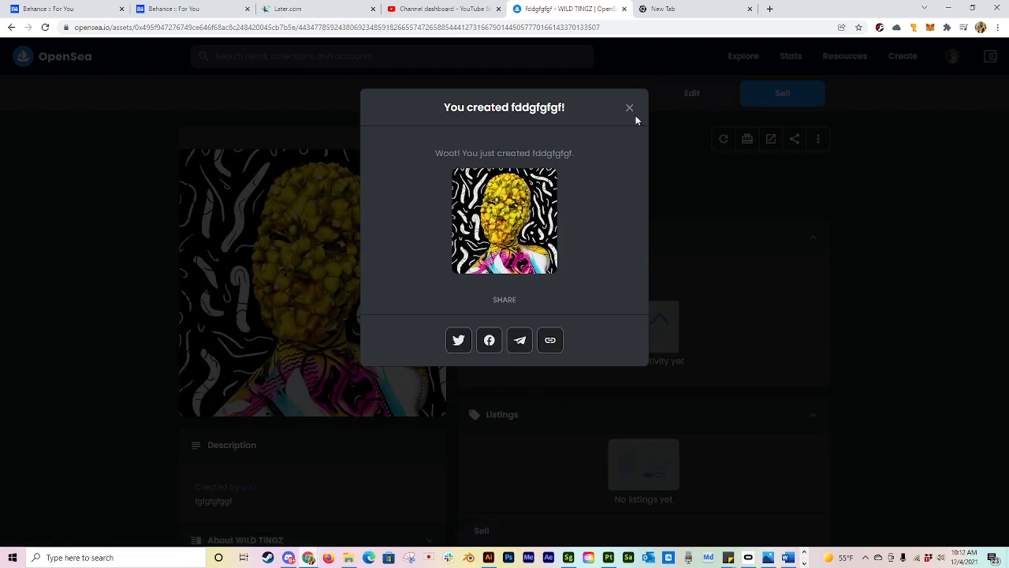
pyautogui.click(629, 108)
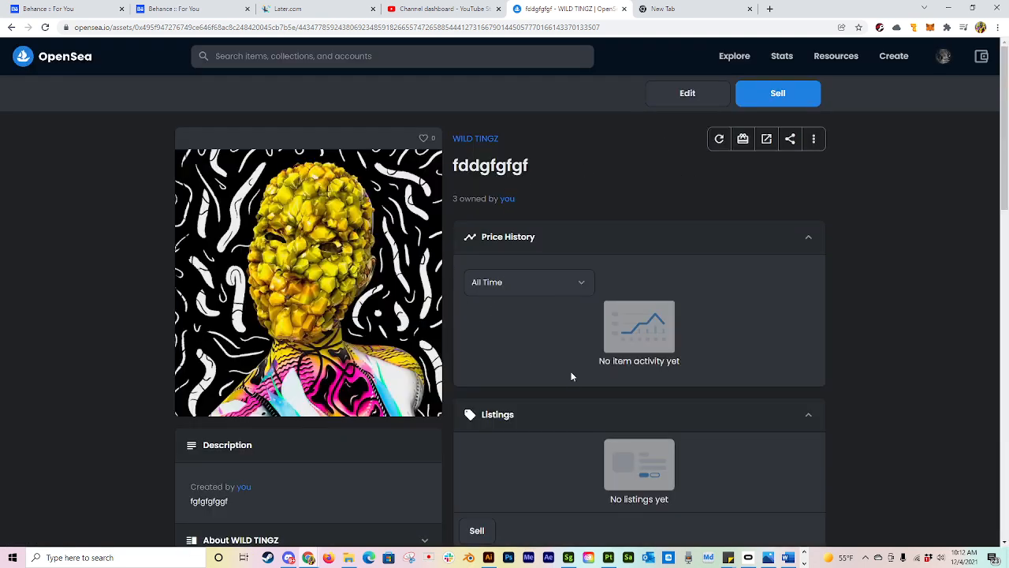
pyautogui.moveTo(548, 339)
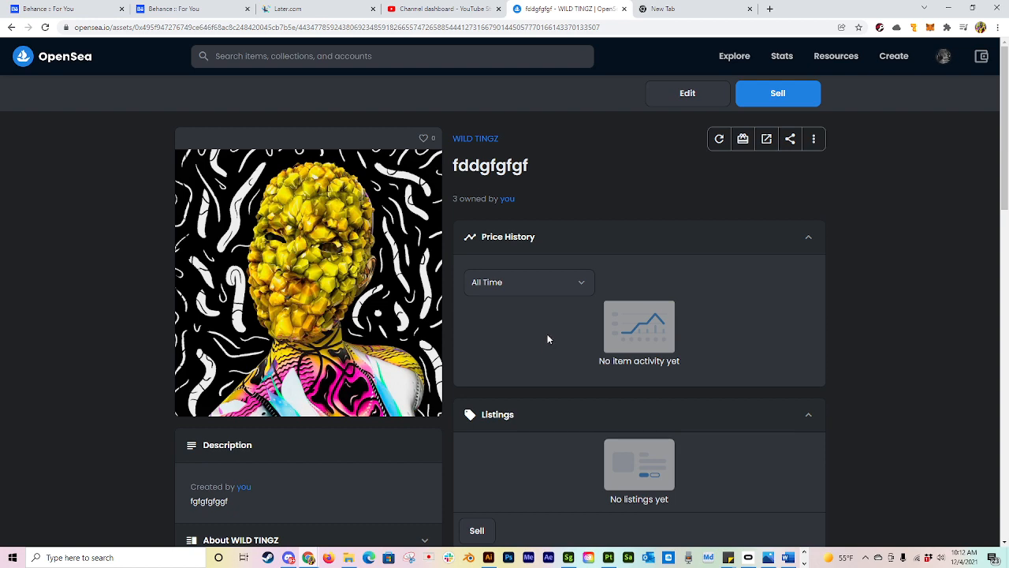
pyautogui.scroll(-3)
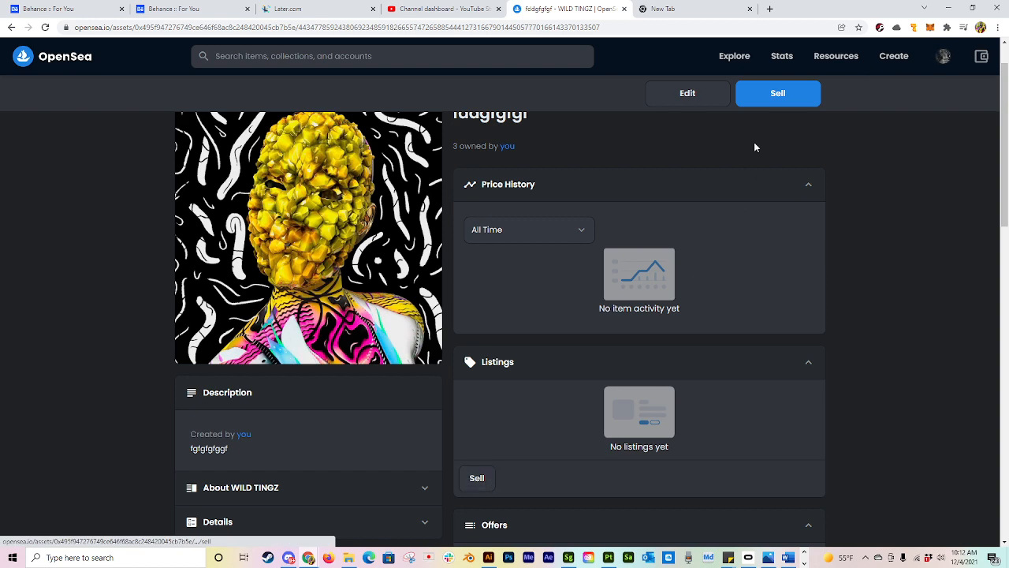
# Start a sale listing for fddgfgfgf with quantity 1 and price 0.05 ETH
pyautogui.click(777, 93)
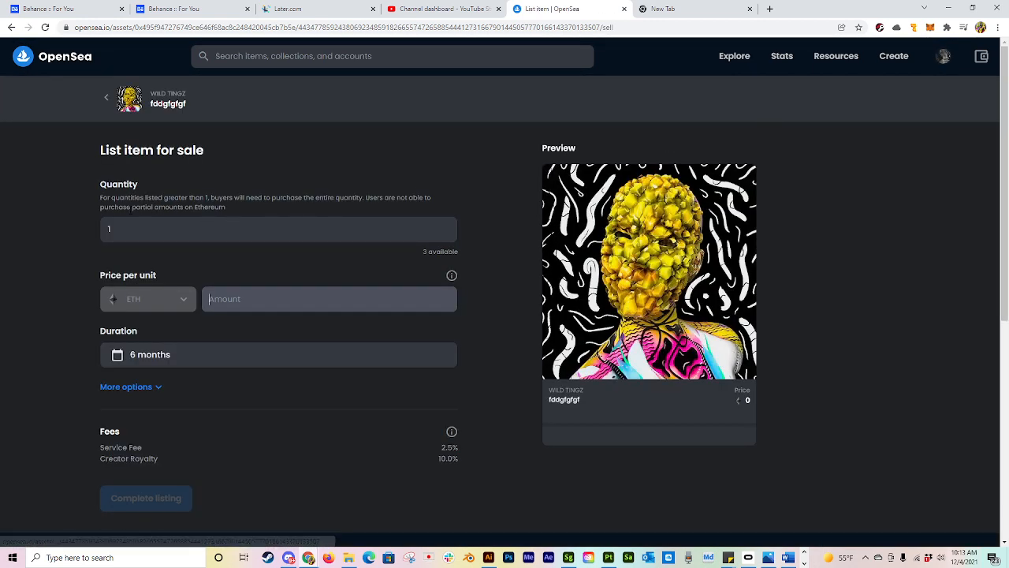
pyautogui.click(278, 228)
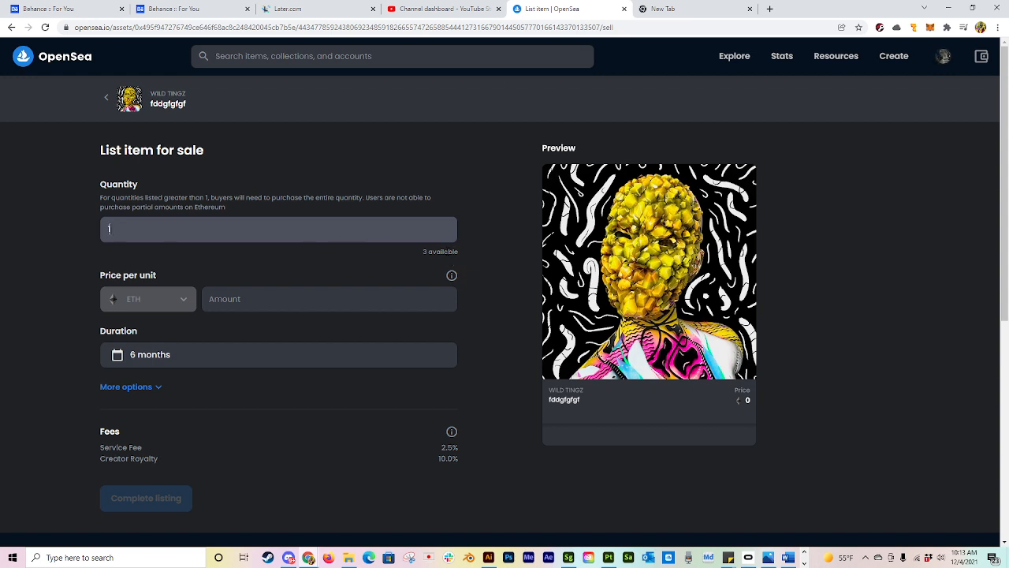
pyautogui.click(278, 229)
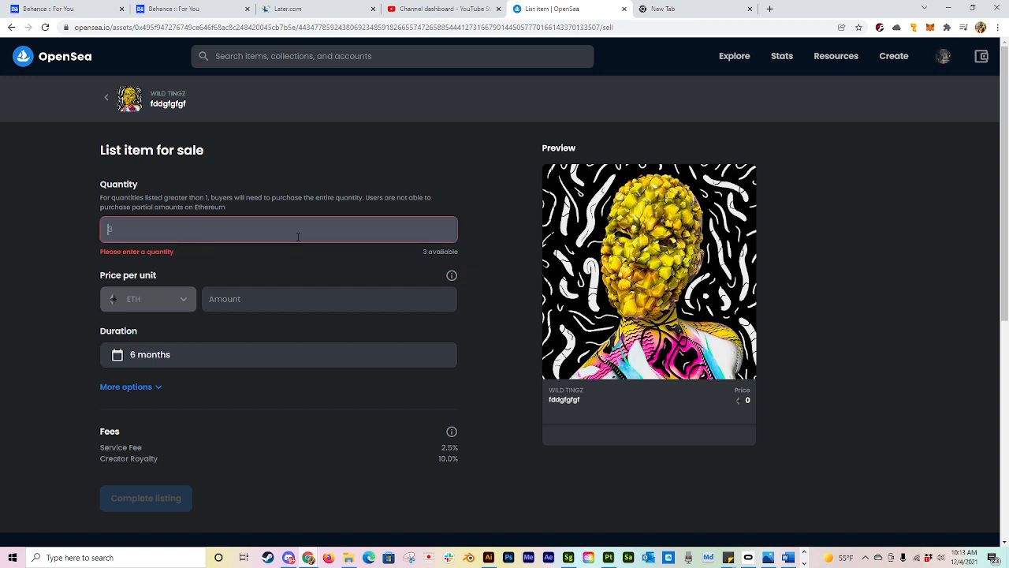
pyautogui.write('3')
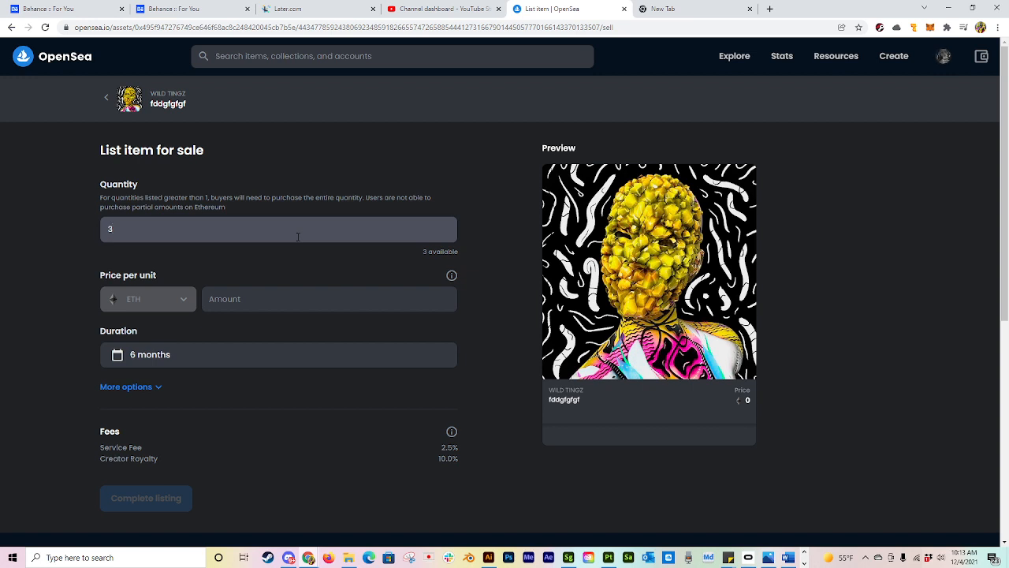
pyautogui.write('1')
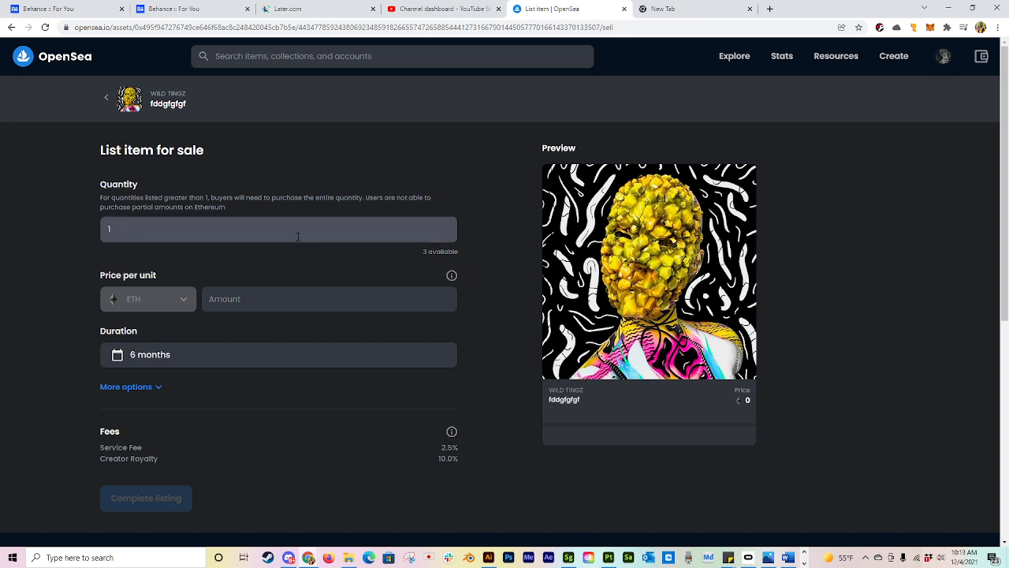
pyautogui.moveTo(158, 253)
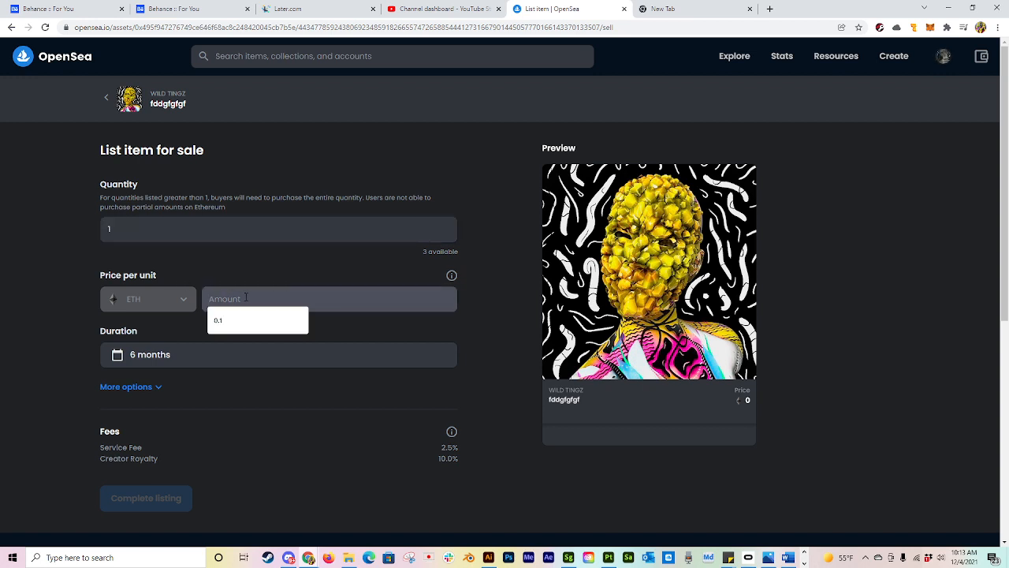
pyautogui.write('0')
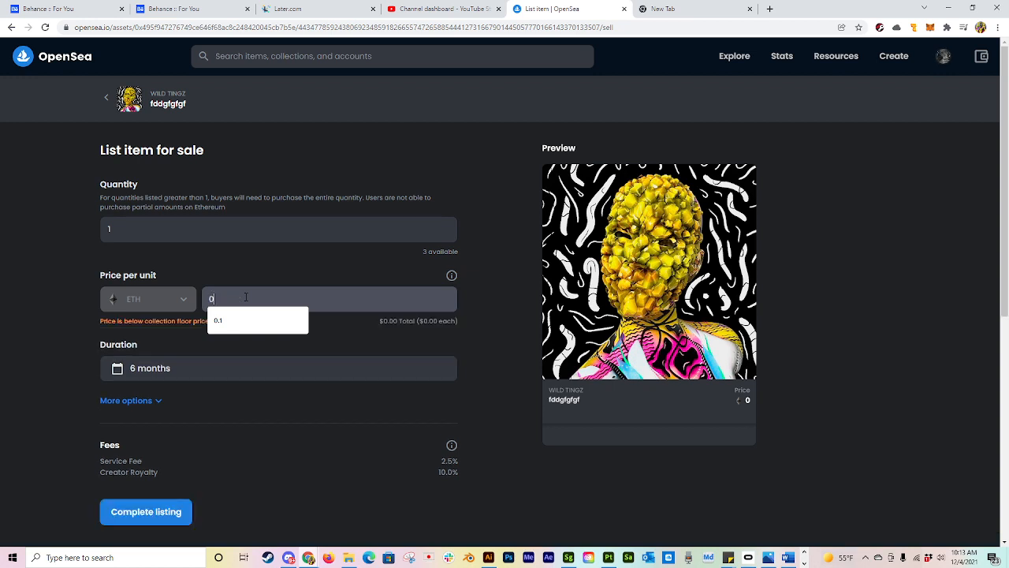
pyautogui.write('.05')
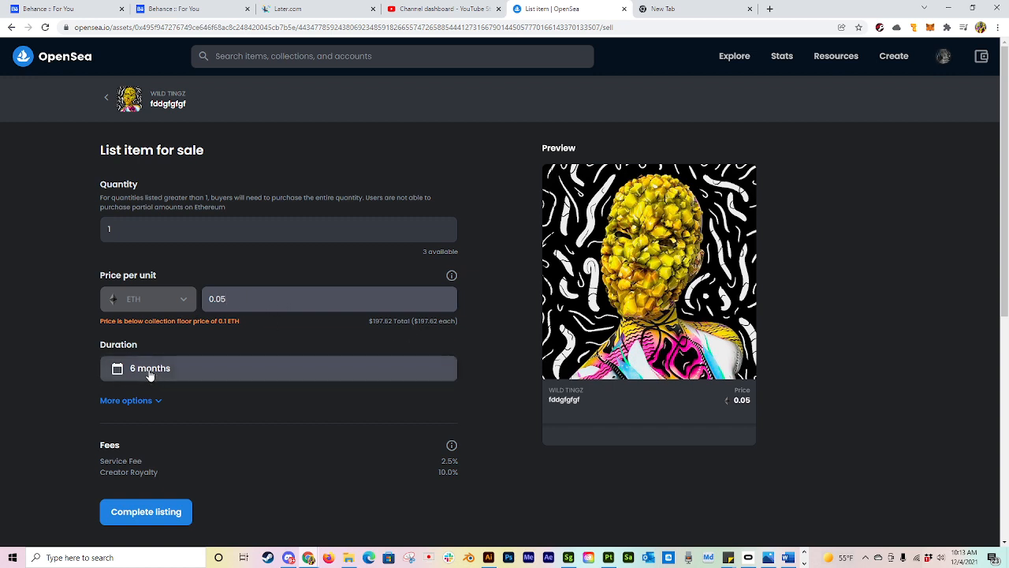
# Review the 0.05 ETH, 6-month listing and reveal the bundle and reserve-for-buyer options
pyautogui.click(279, 369)
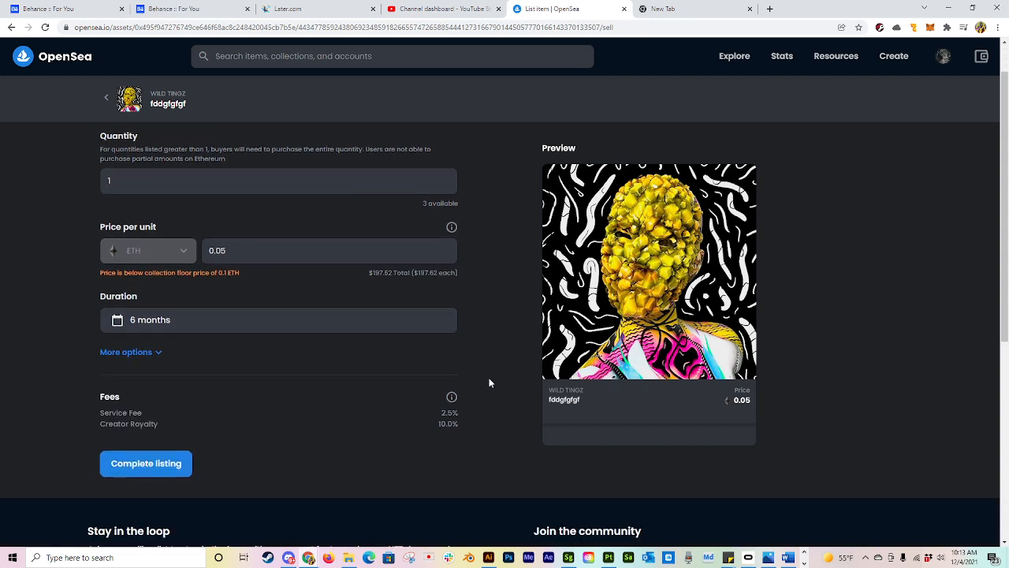
pyautogui.scroll(-3)
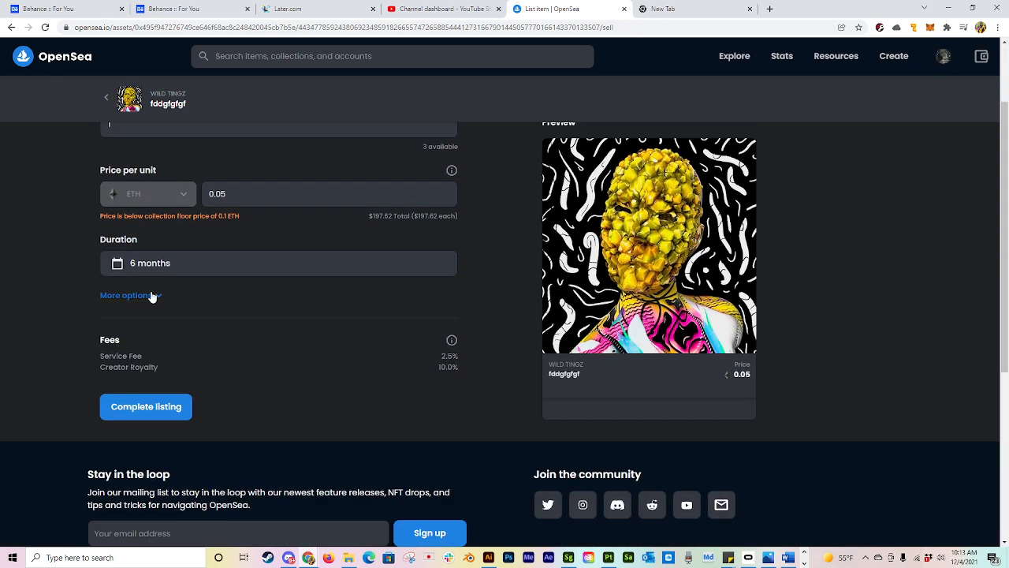
pyautogui.click(130, 295)
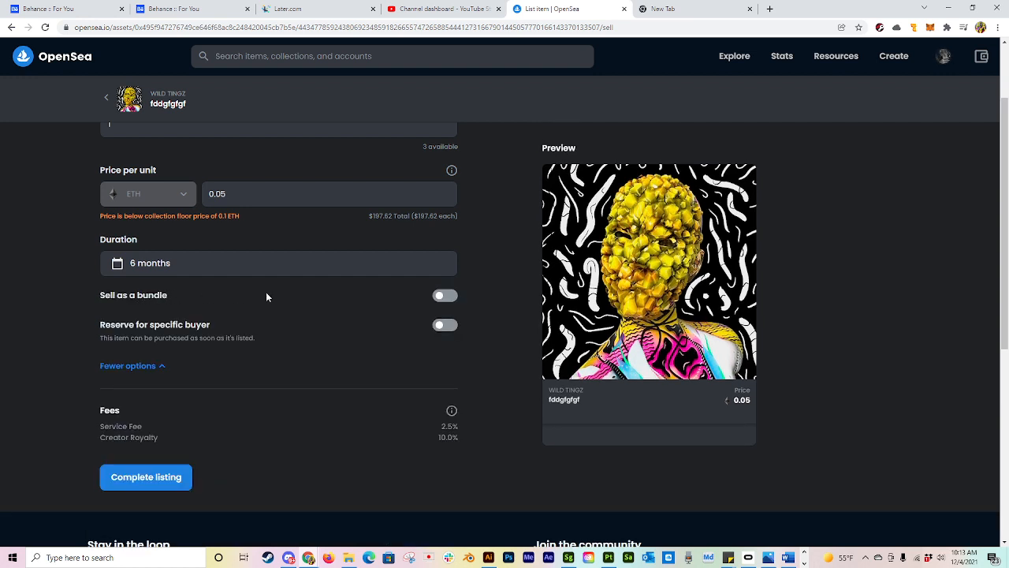
pyautogui.moveTo(401, 303)
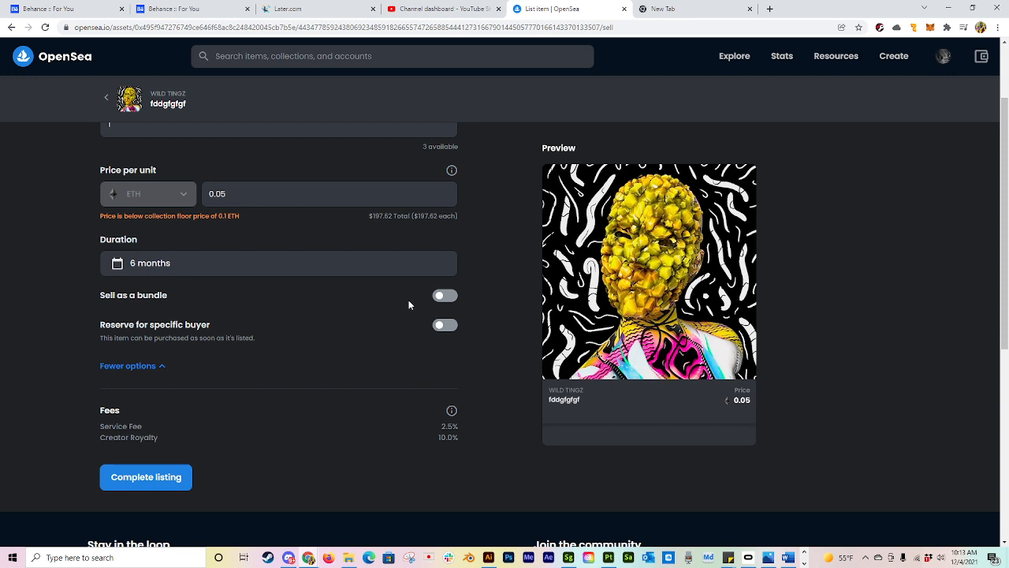
pyautogui.moveTo(382, 316)
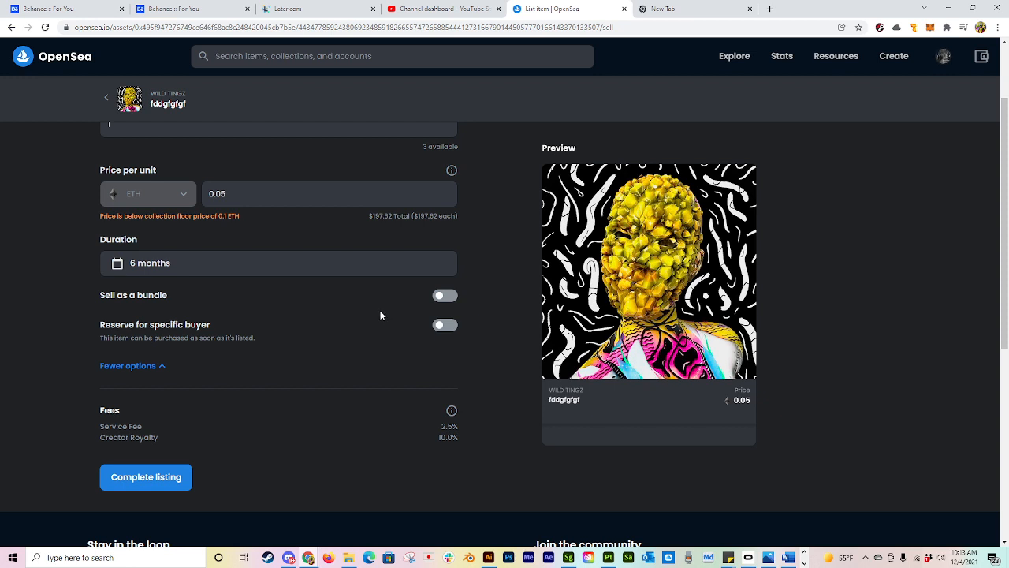
pyautogui.moveTo(408, 307)
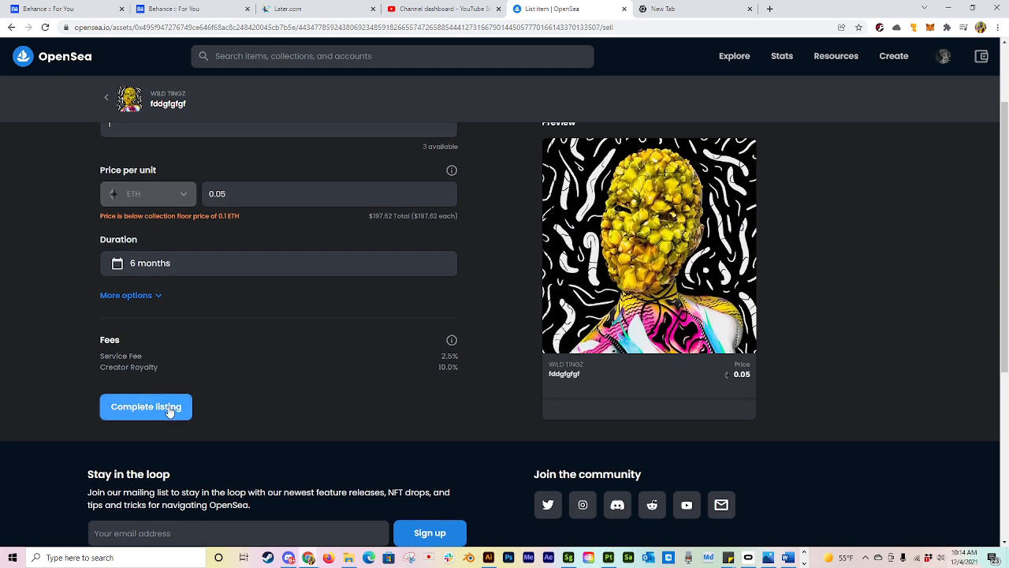
# Submit the 0.05 ETH listing and approve the MetaMask signature request
pyautogui.click(145, 406)
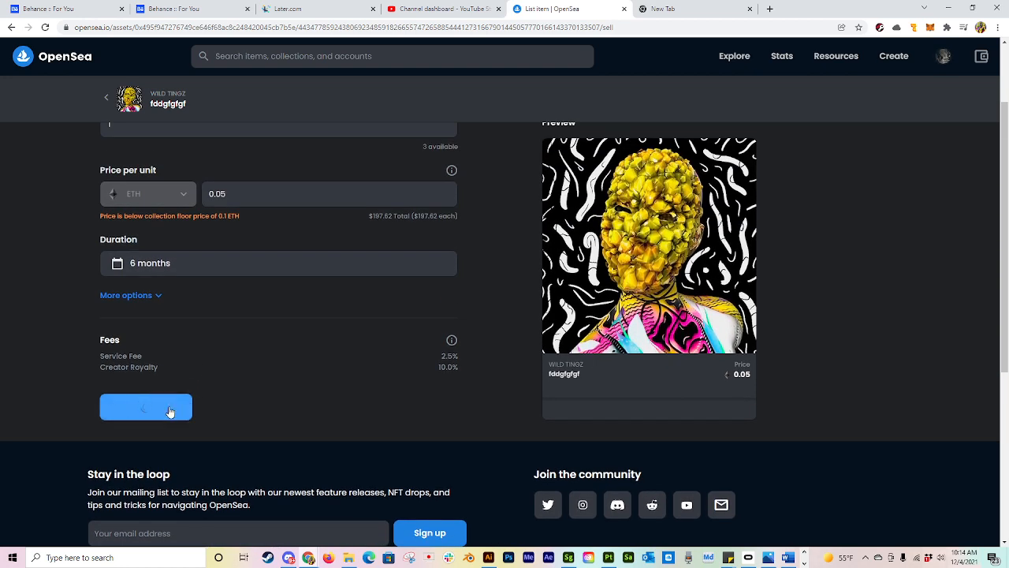
pyautogui.click(146, 406)
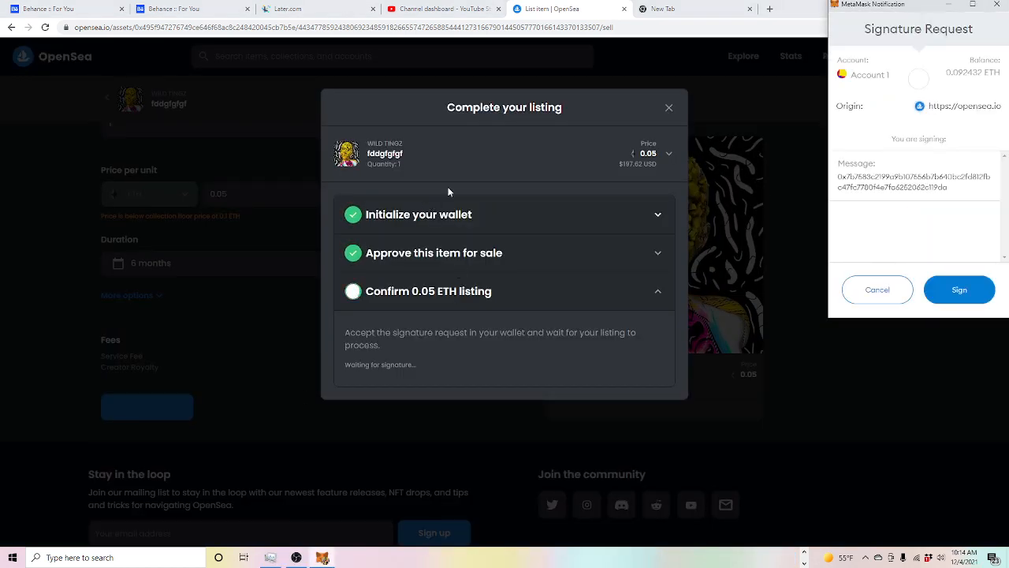
pyautogui.moveTo(926, 260)
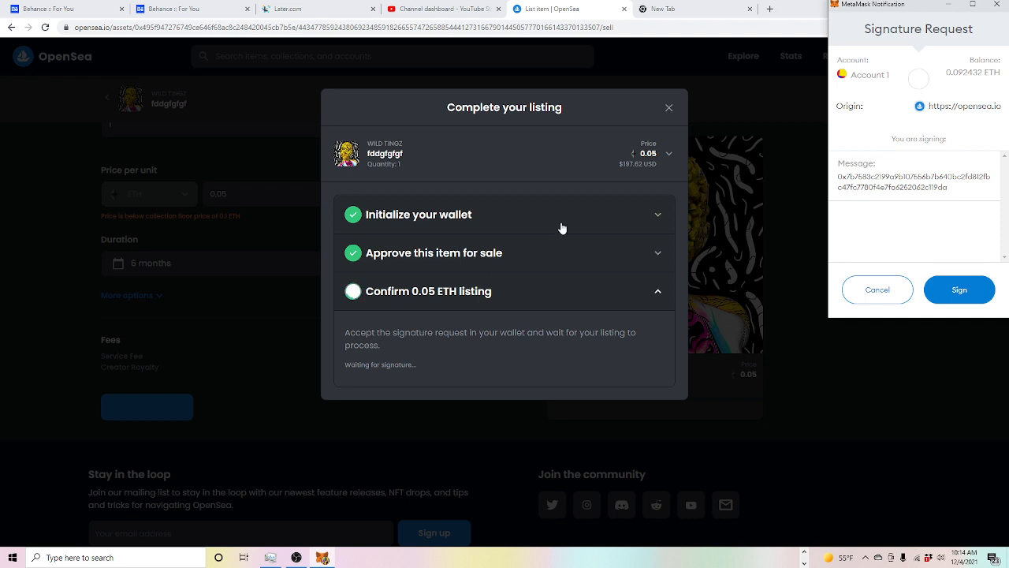
pyautogui.moveTo(488, 302)
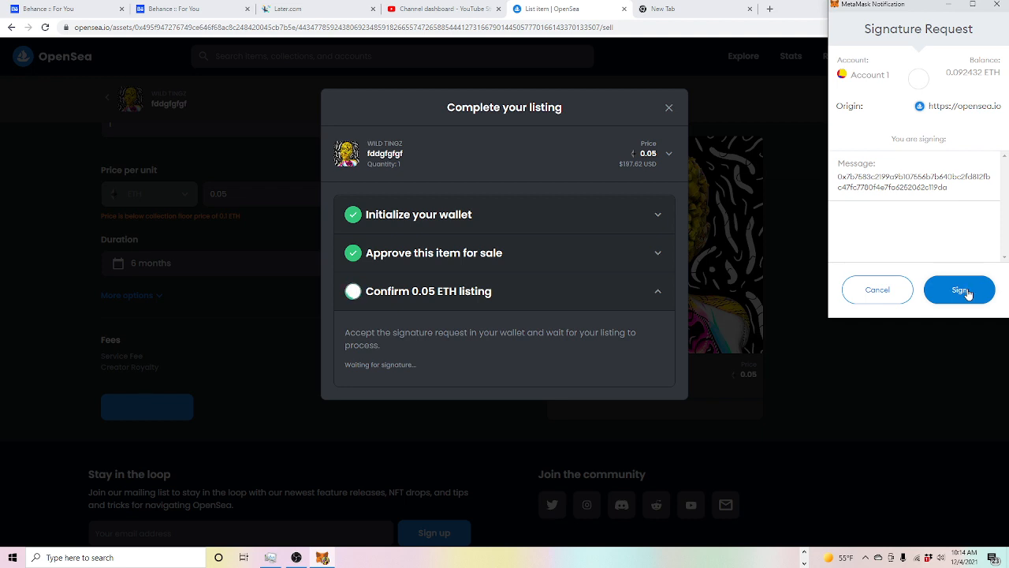
pyautogui.click(959, 289)
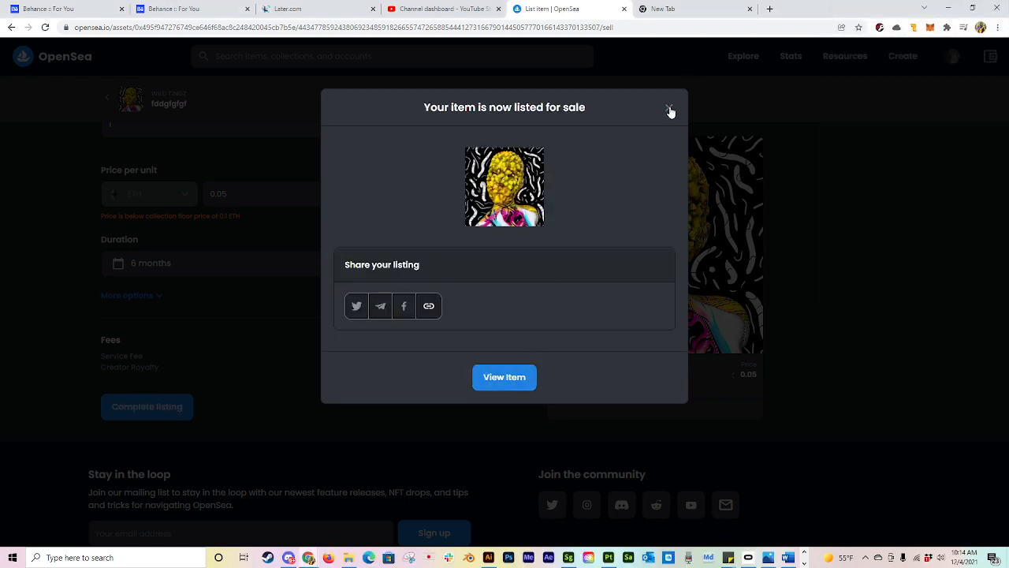
# Dismiss the listed-for-sale dialog and scroll to the 0.05 ETH listing in Listings
pyautogui.click(669, 108)
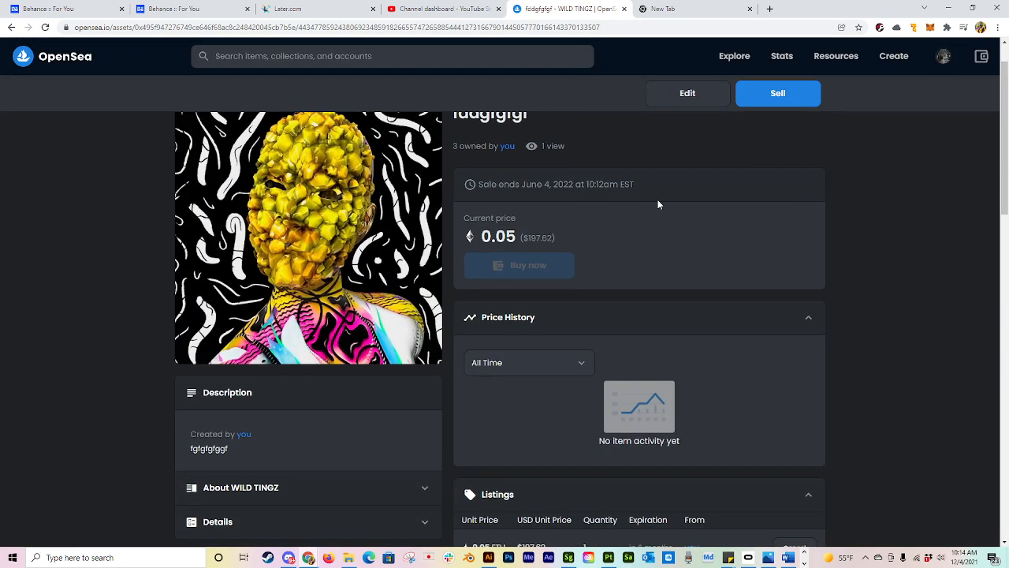
pyautogui.scroll(-3)
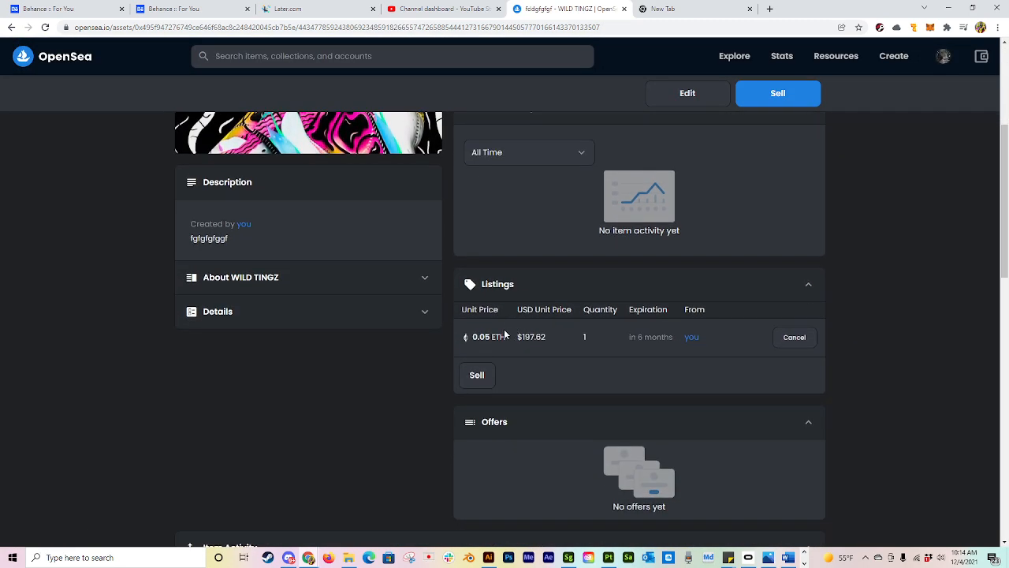
pyautogui.moveTo(583, 340)
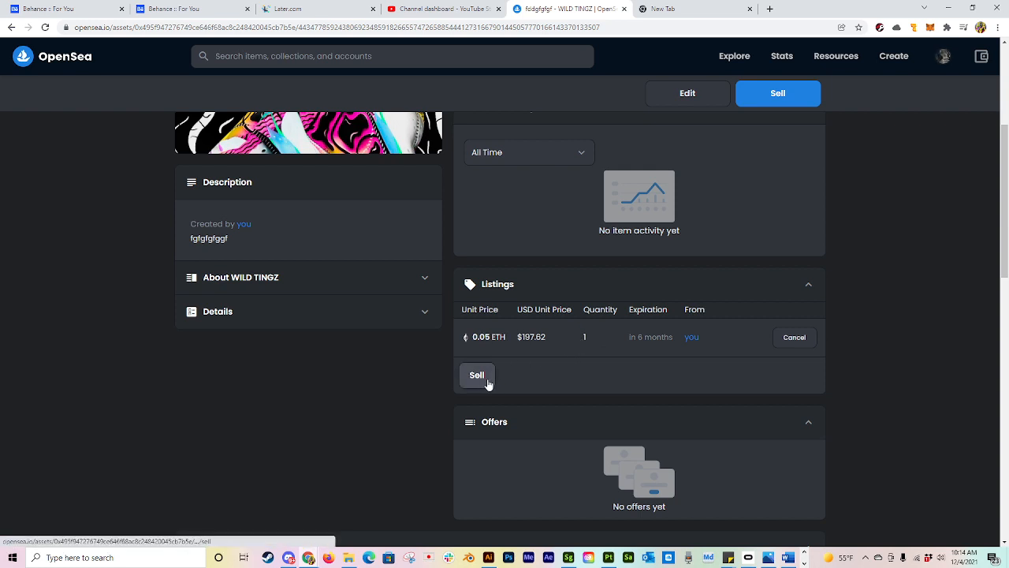
# Open a second sale form for fddgfgfgf and pick the 0.05 ETH autofill price
pyautogui.click(477, 374)
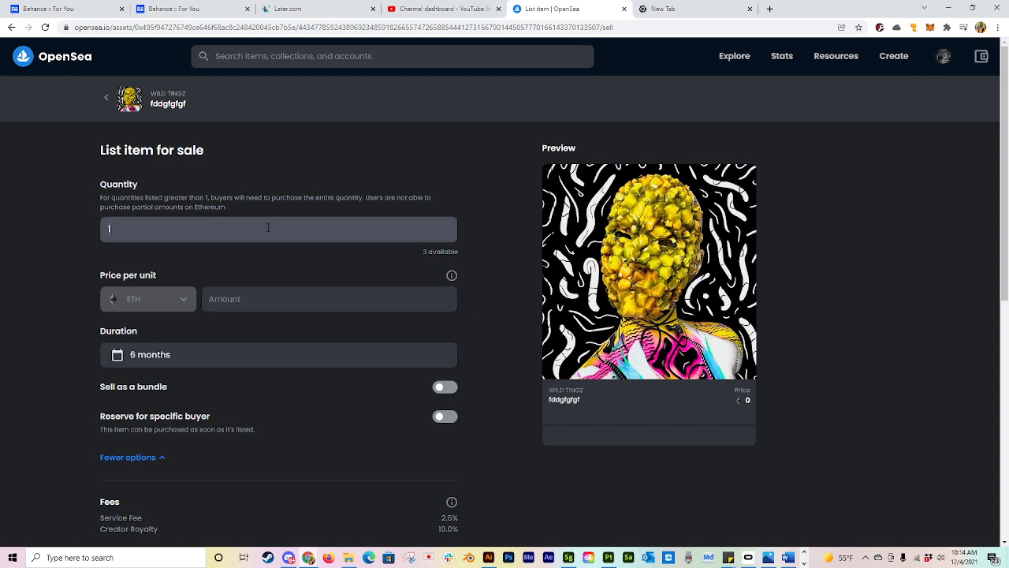
pyautogui.moveTo(268, 260)
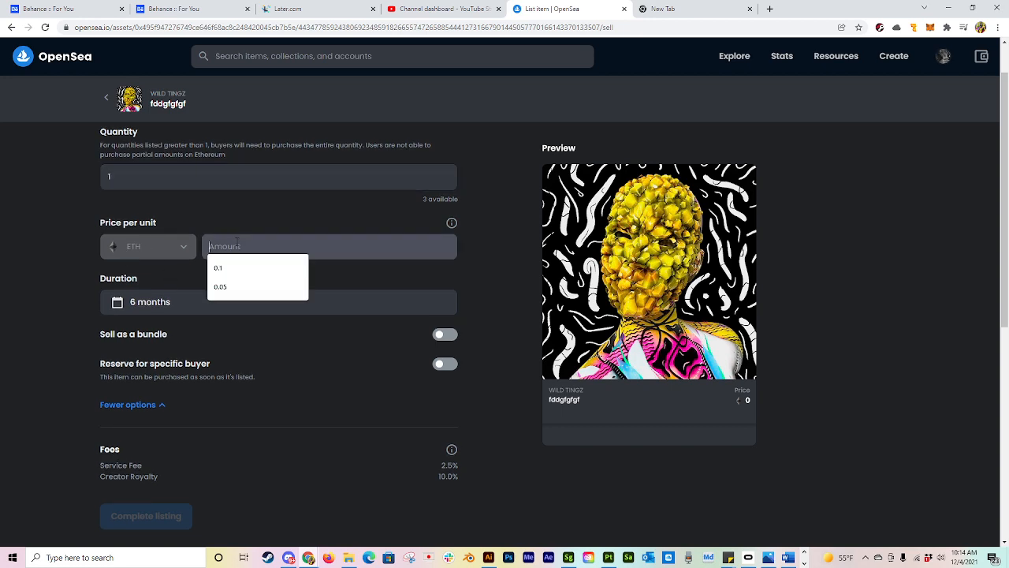
pyautogui.click(221, 286)
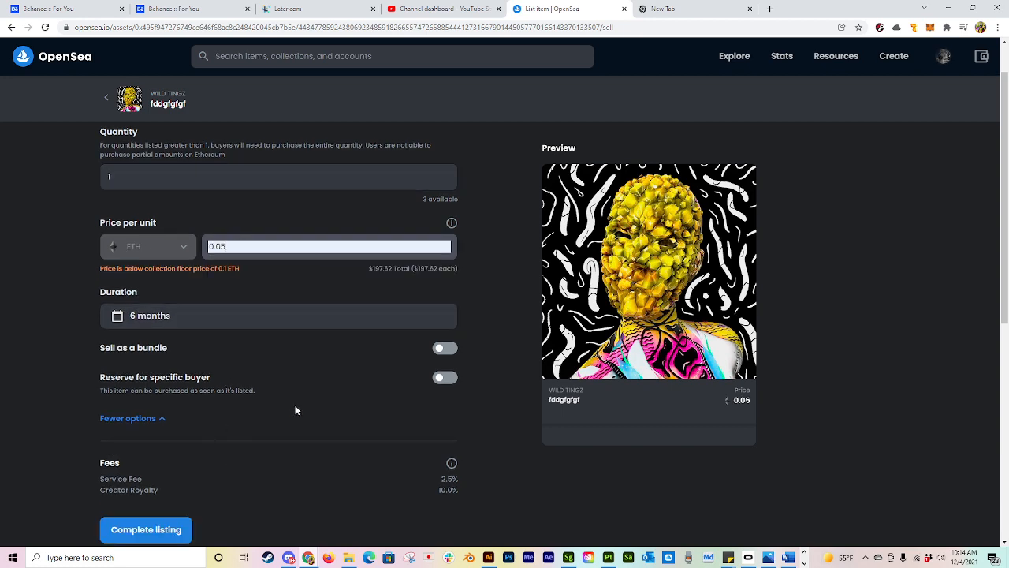
pyautogui.scroll(-3)
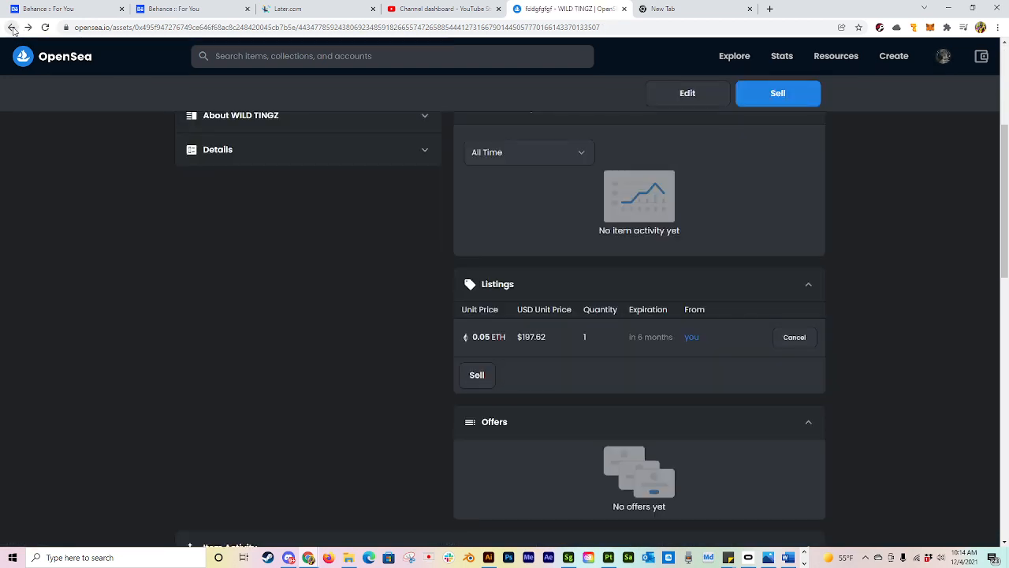
pyautogui.moveTo(696, 361)
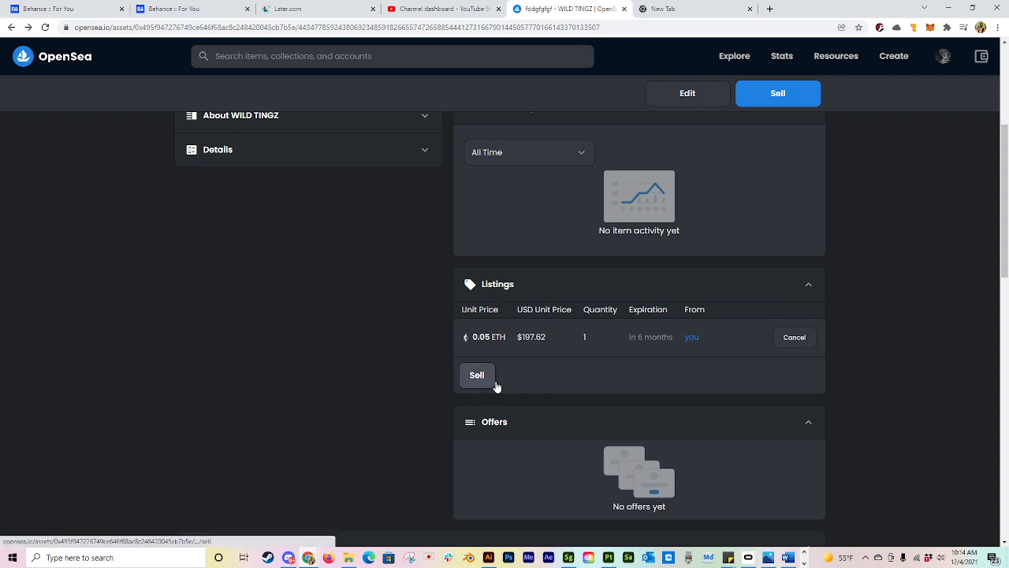
pyautogui.moveTo(498, 385)
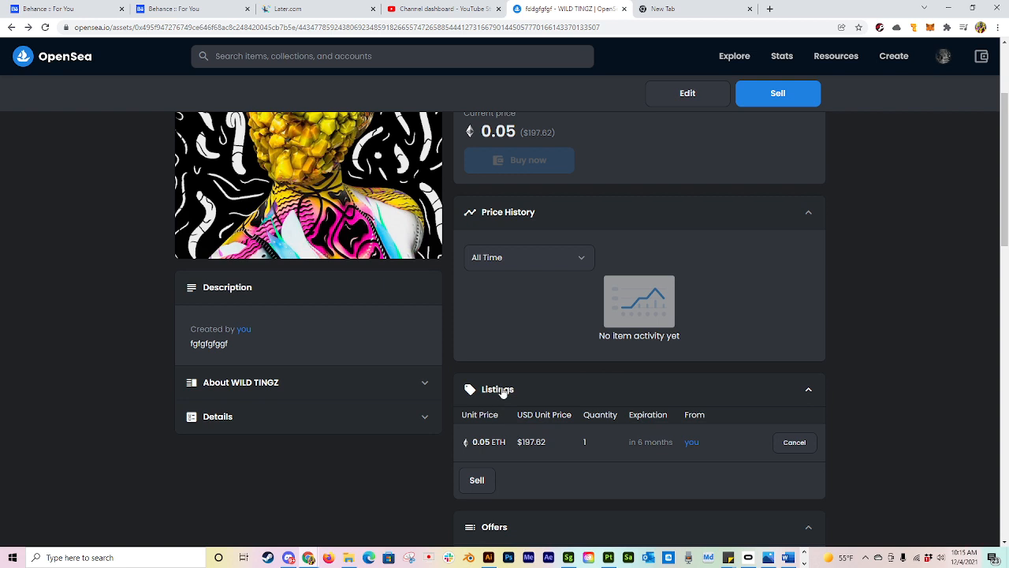
# Scroll to the Listings panel showing the 0.05 ETH listing and its Cancel button
pyautogui.scroll(-3)
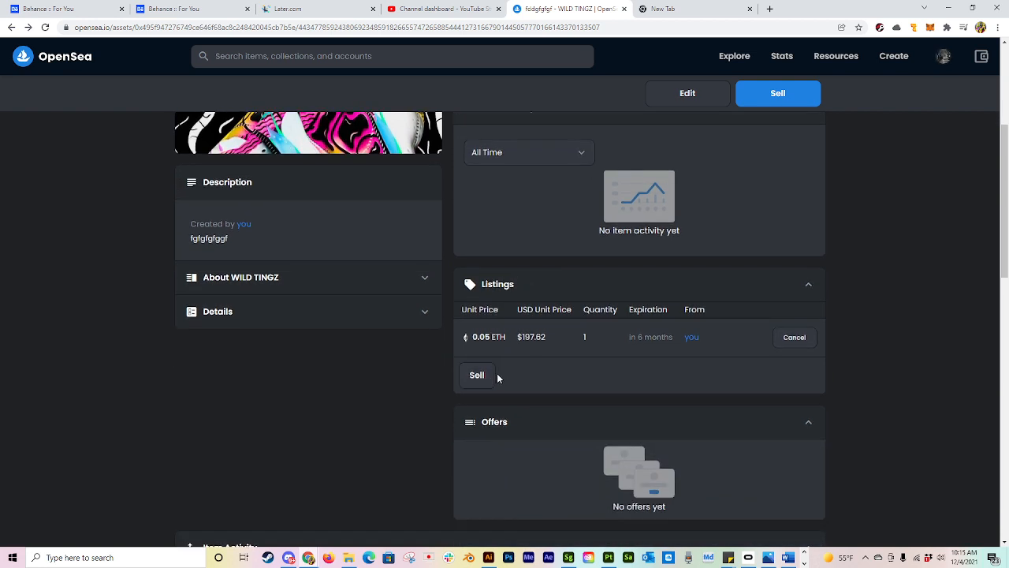
pyautogui.moveTo(512, 382)
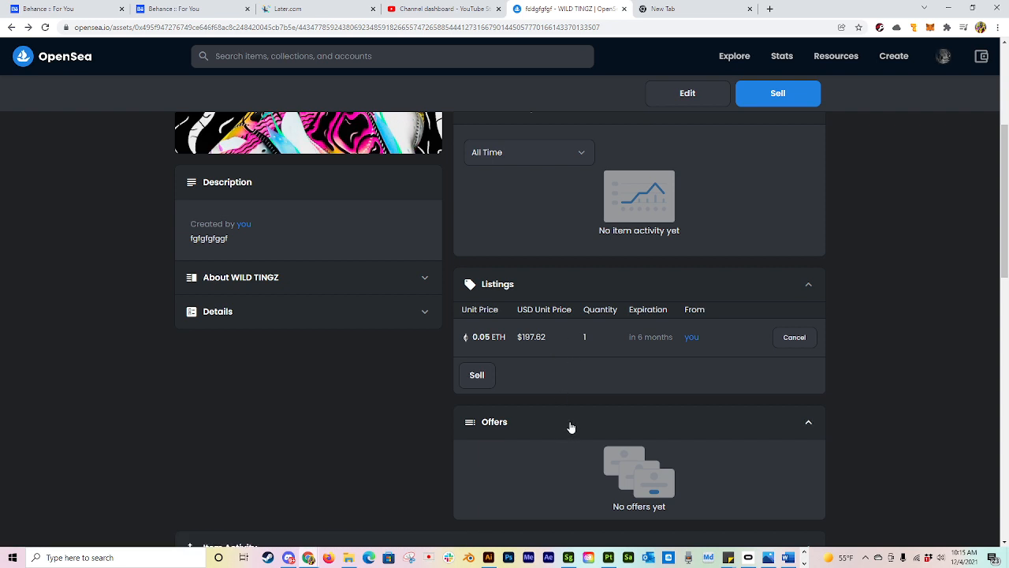
pyautogui.scroll(3)
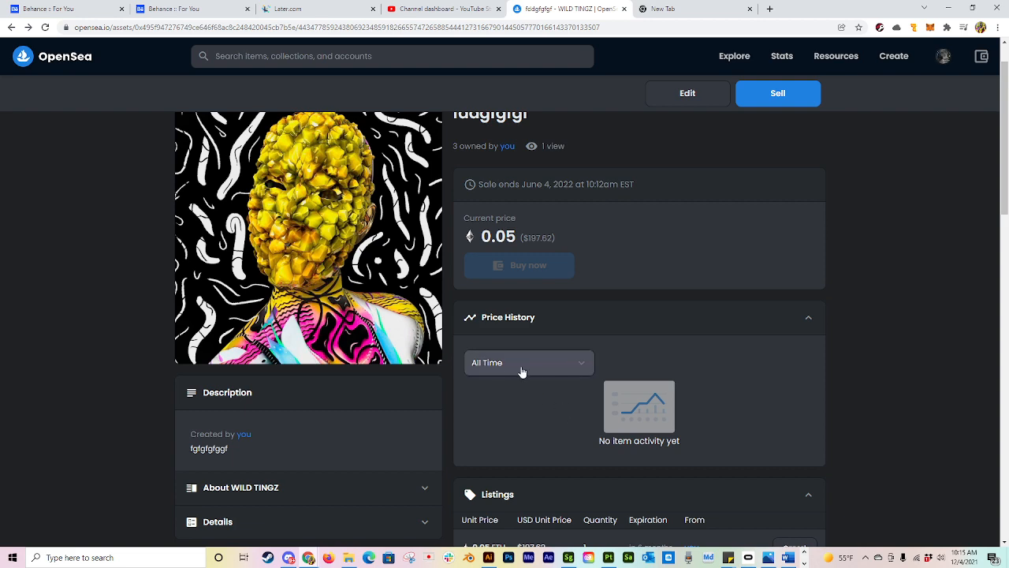
pyautogui.scroll(-3)
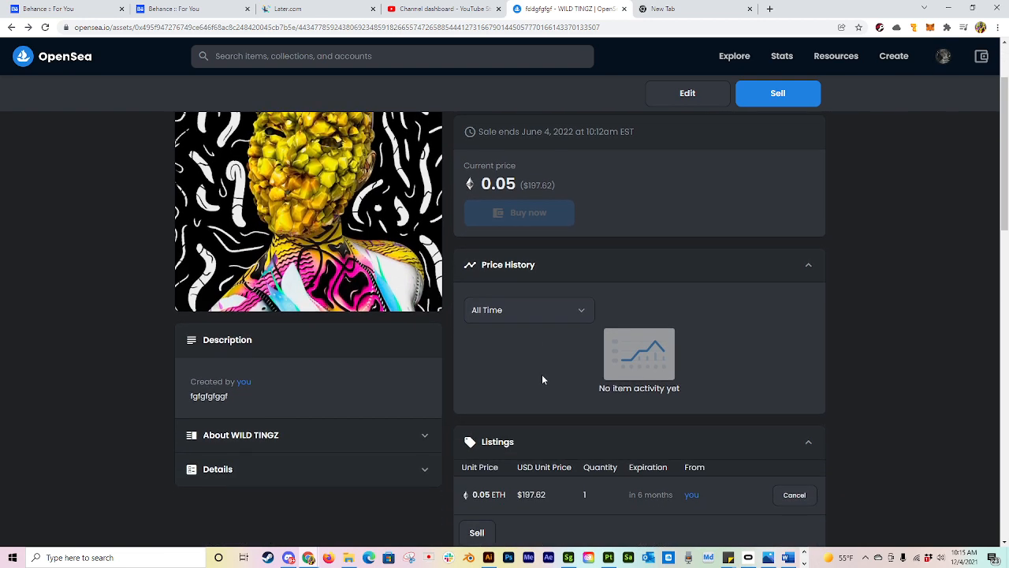
pyautogui.scroll(-3)
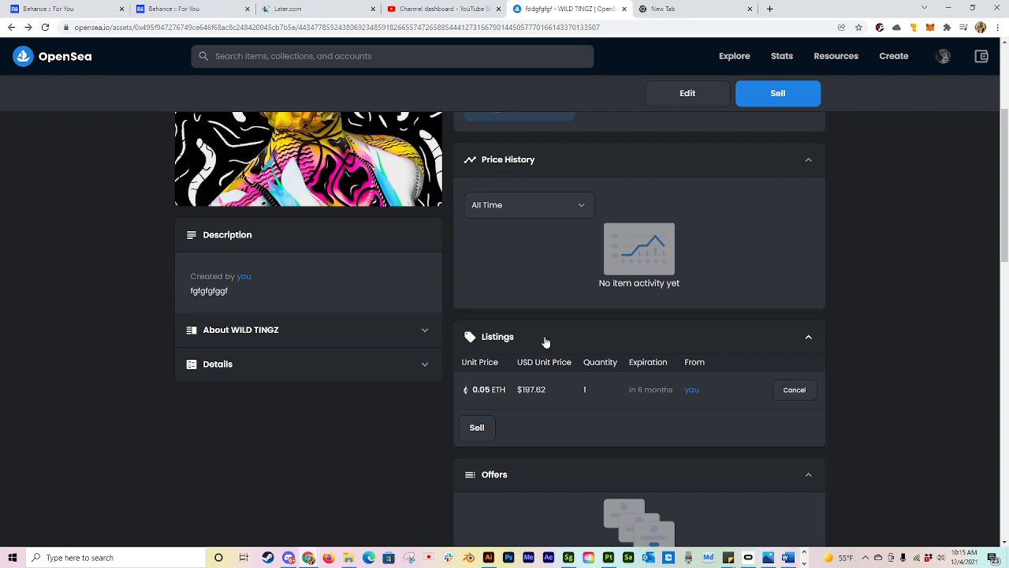
pyautogui.moveTo(551, 342)
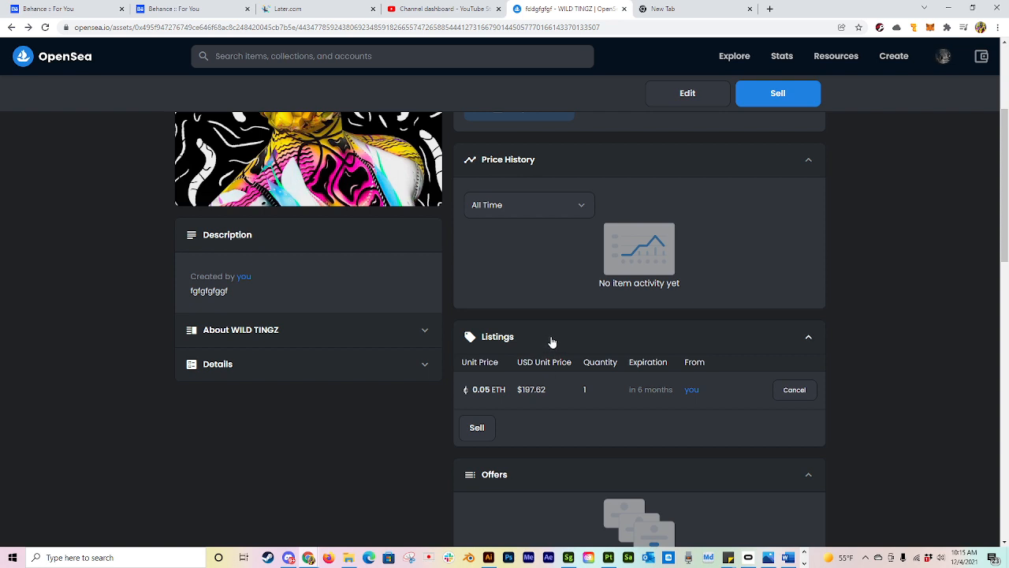
pyautogui.moveTo(550, 339)
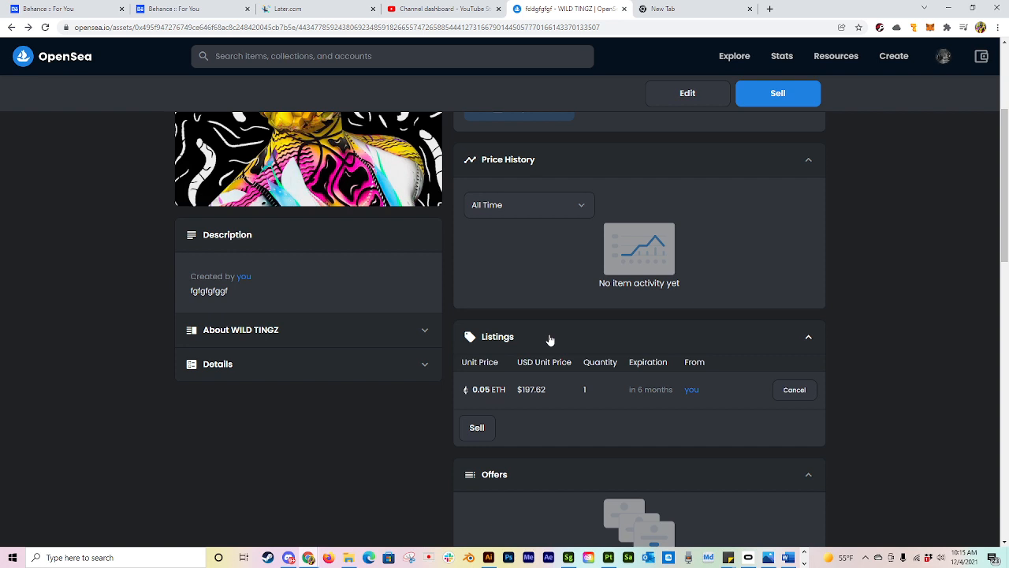
pyautogui.moveTo(544, 337)
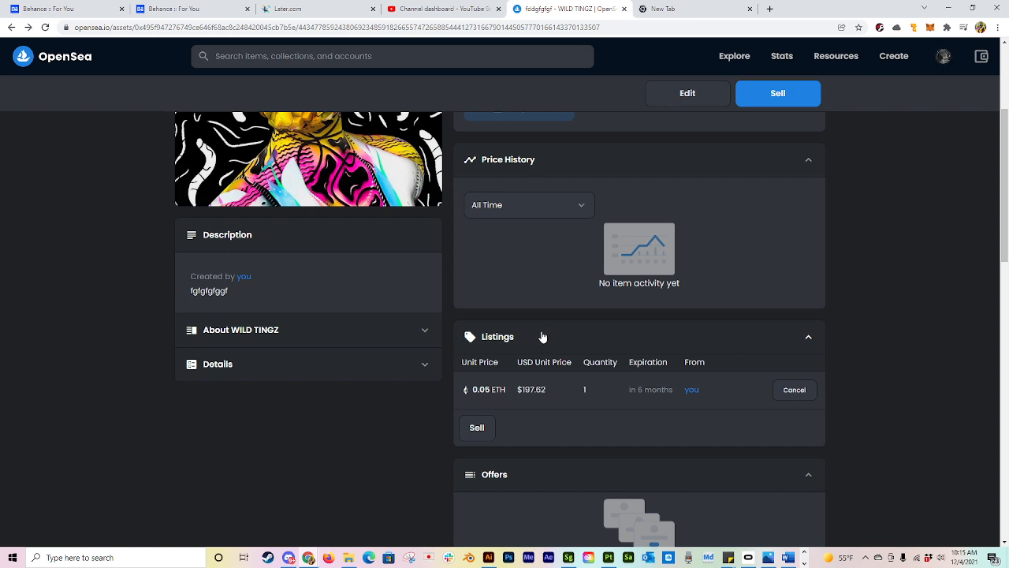
pyautogui.moveTo(769, 390)
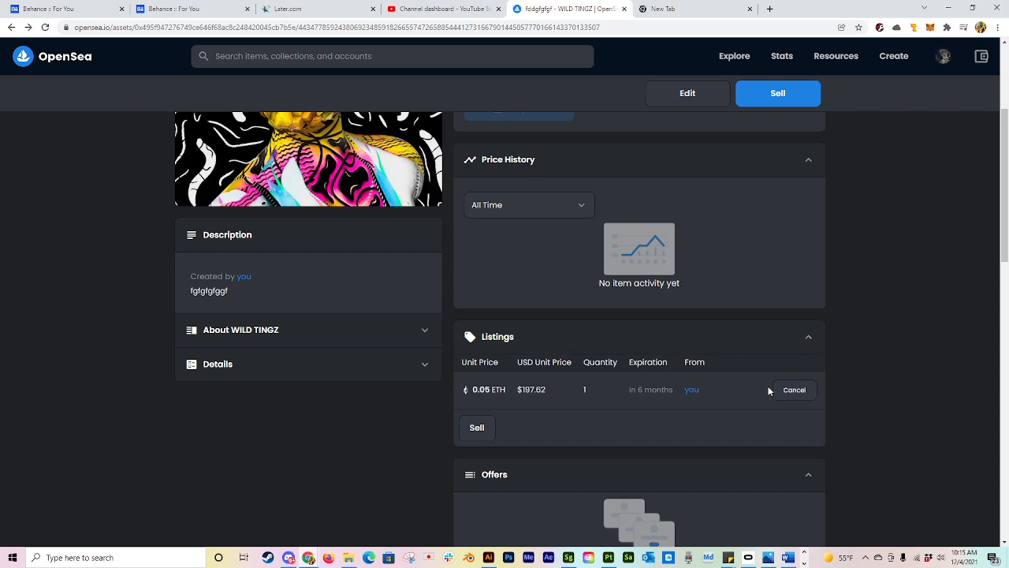
pyautogui.moveTo(770, 390)
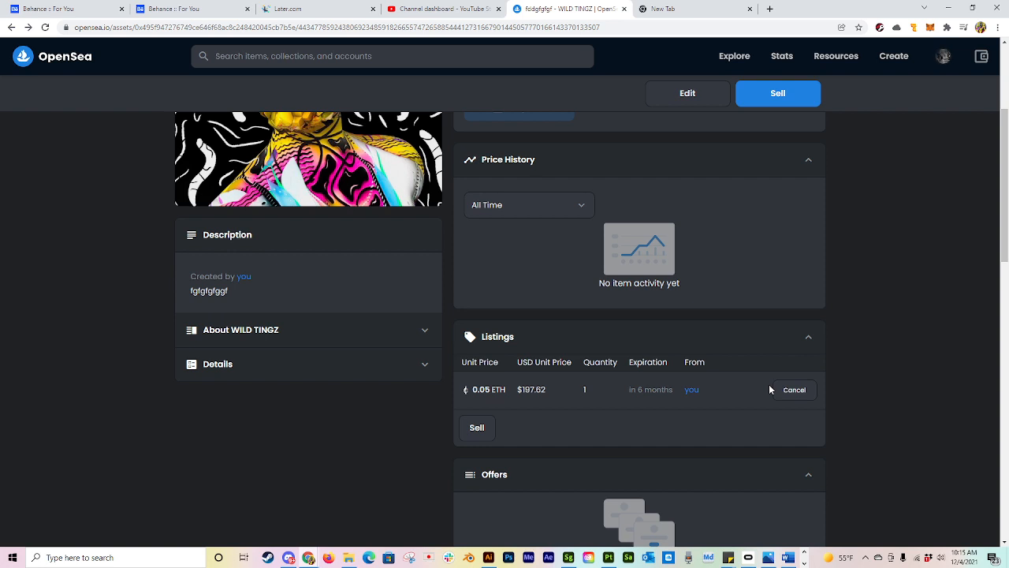
pyautogui.moveTo(767, 380)
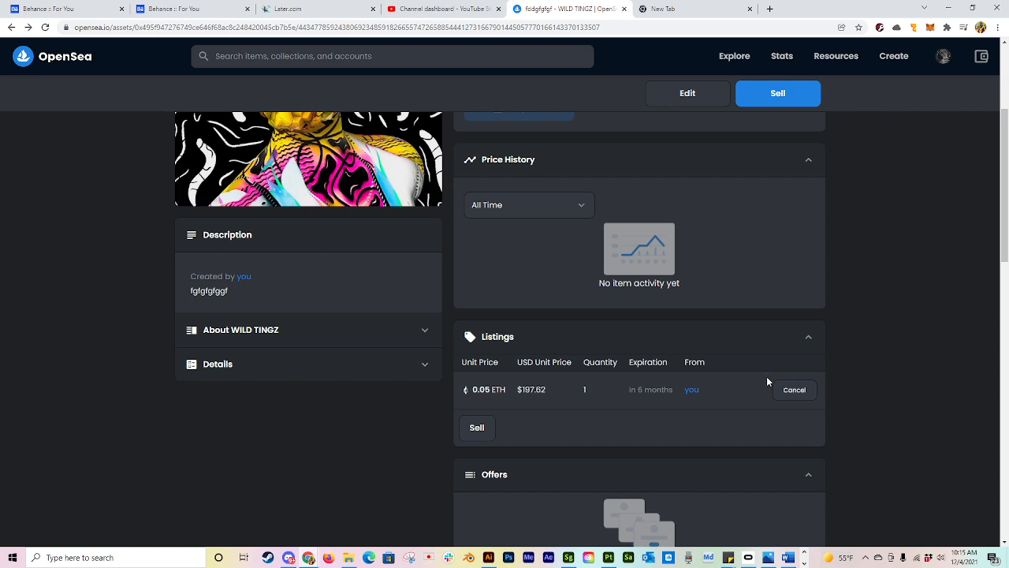
pyautogui.moveTo(770, 380)
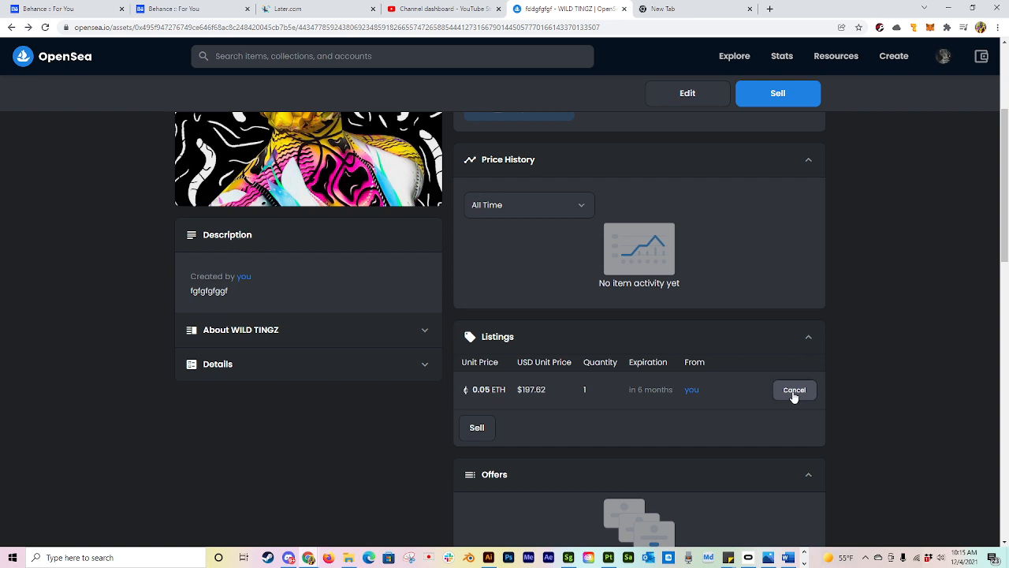
# Cancel the 0.05 ETH fddgfgfgf listing and confirm the roughly $36 cancel transaction in MetaMask
pyautogui.click(794, 389)
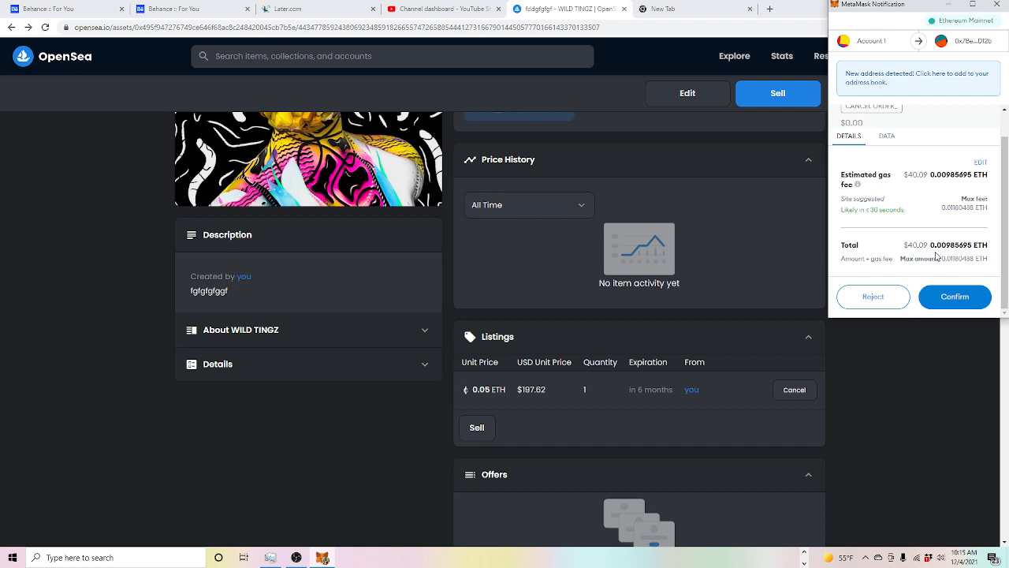
pyautogui.moveTo(891, 269)
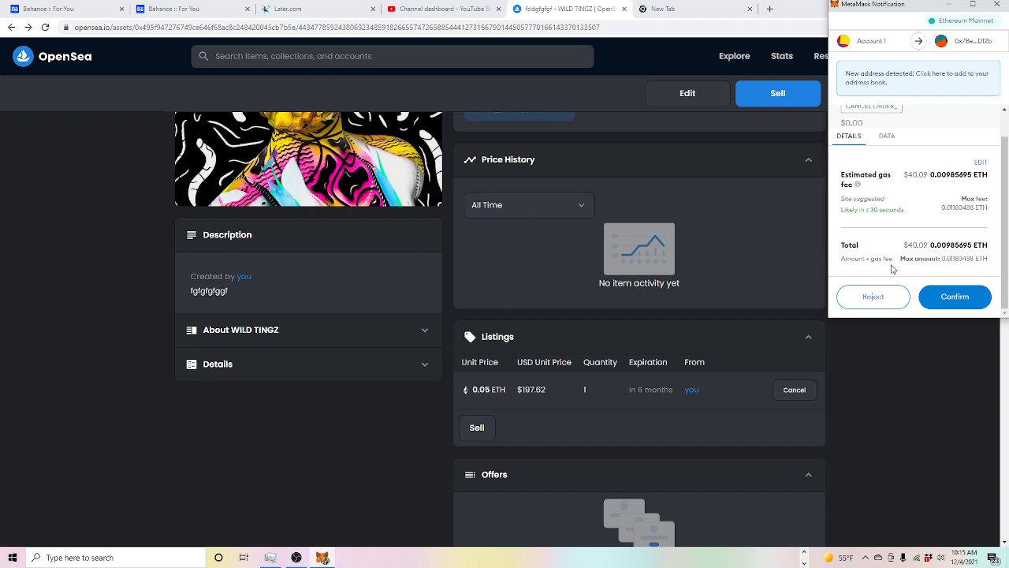
pyautogui.moveTo(903, 273)
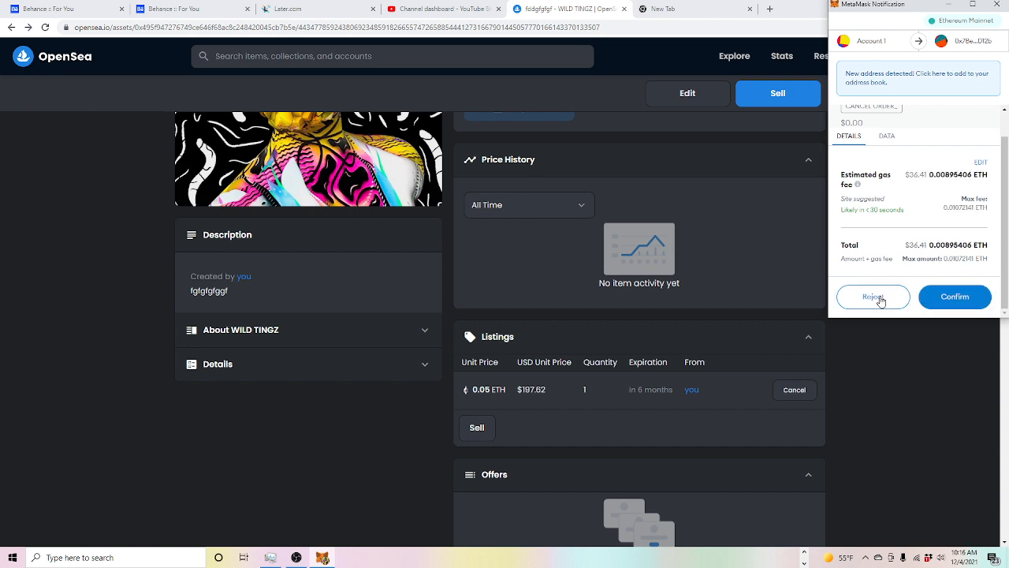
pyautogui.click(873, 296)
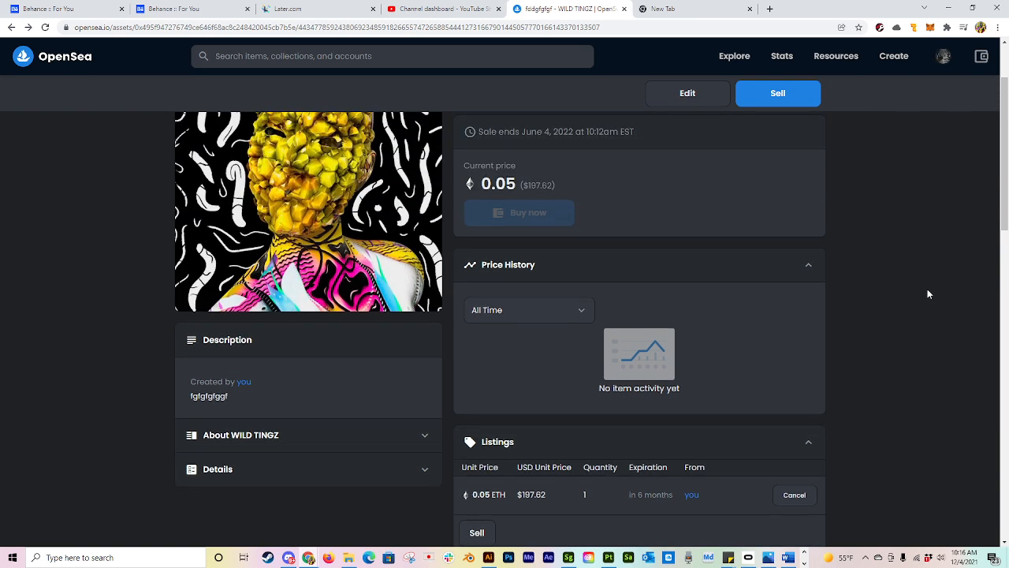
# Go to My Collections through the profile menu and open the fddgfgfgf item page
pyautogui.scroll(-3)
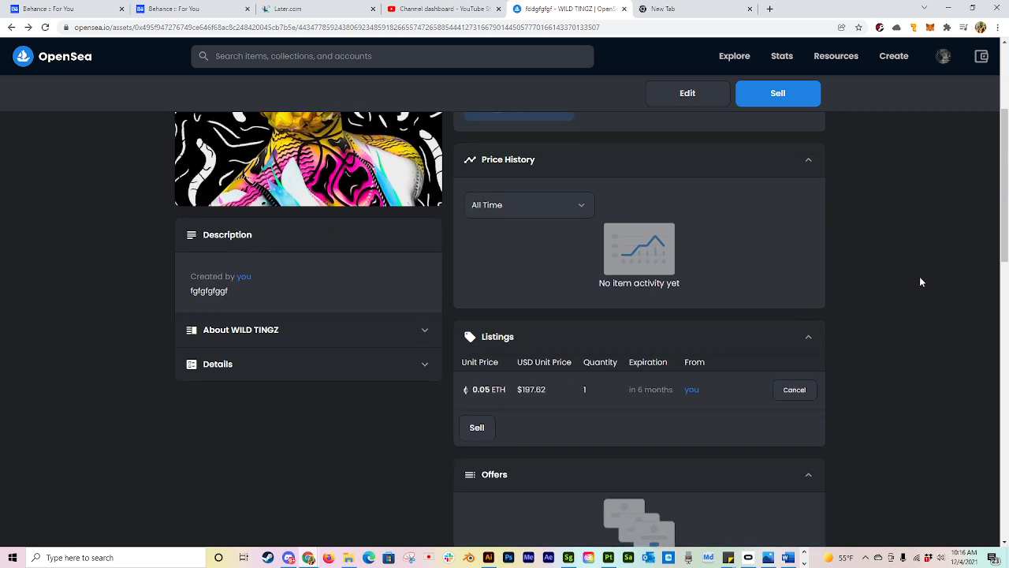
pyautogui.moveTo(896, 273)
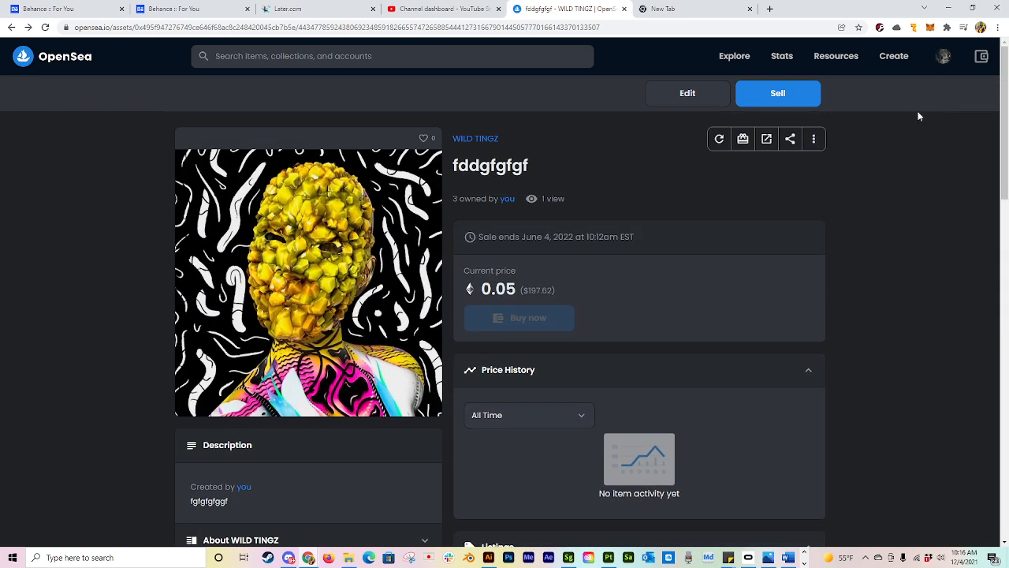
pyautogui.click(942, 56)
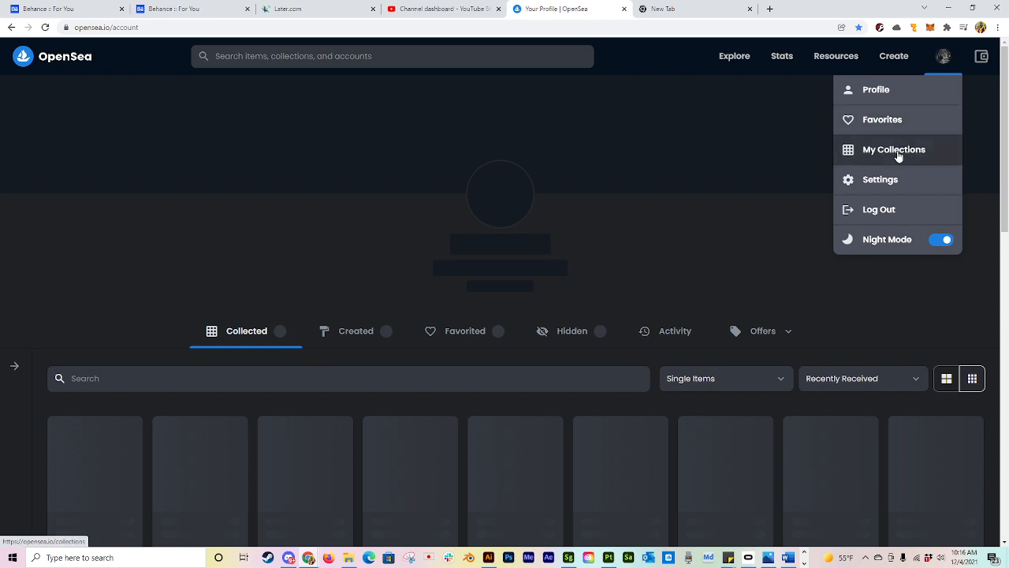
pyautogui.click(893, 149)
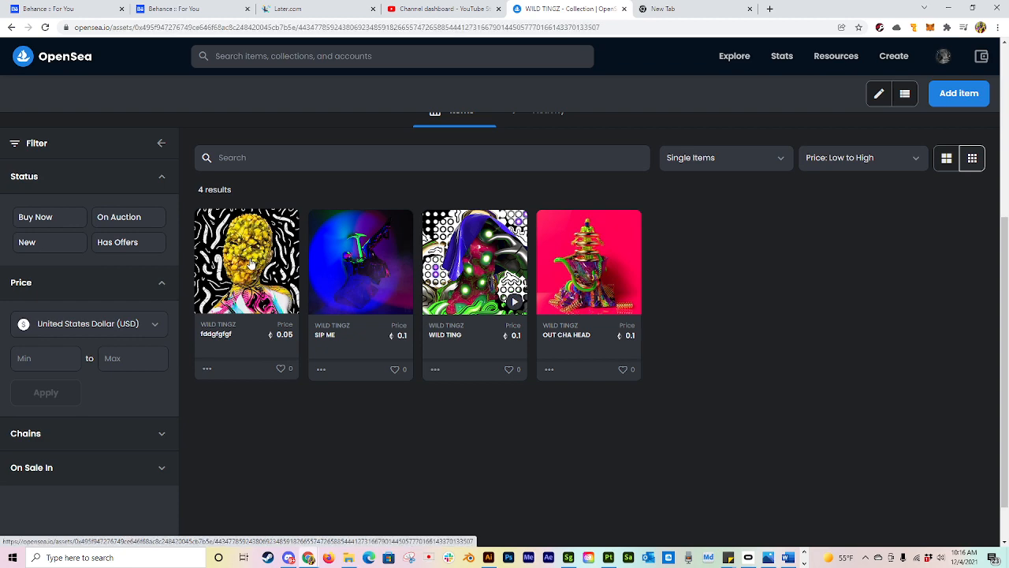
pyautogui.click(246, 261)
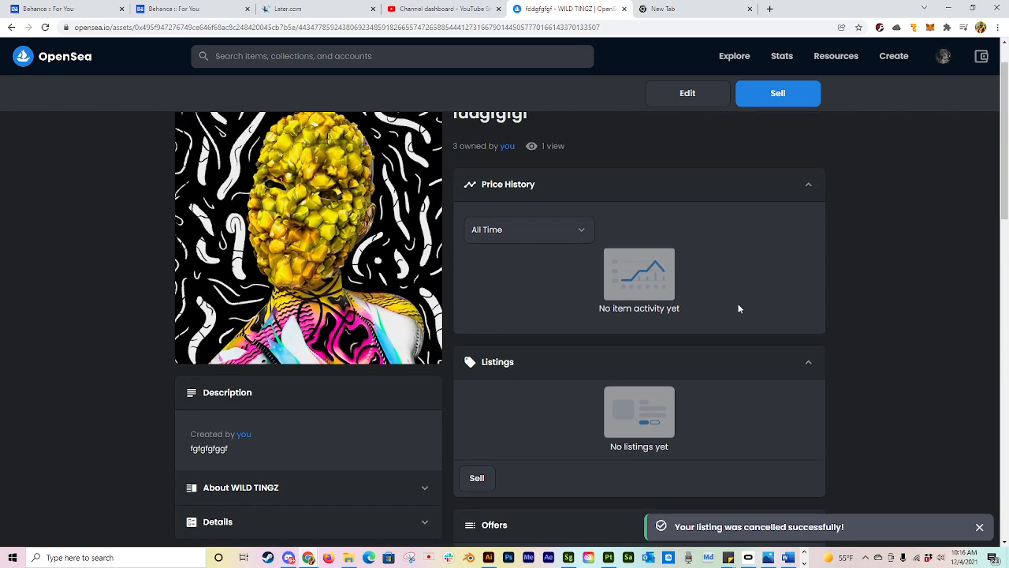
# Delete the fddgfgfgf item from its edit page and confirm the deletion
pyautogui.click(687, 93)
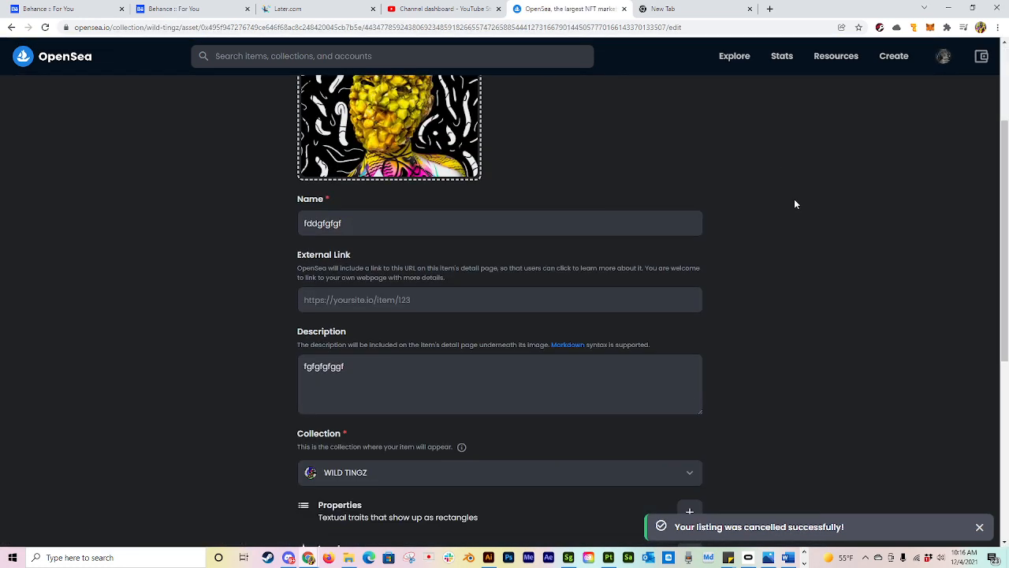
pyautogui.scroll(-3)
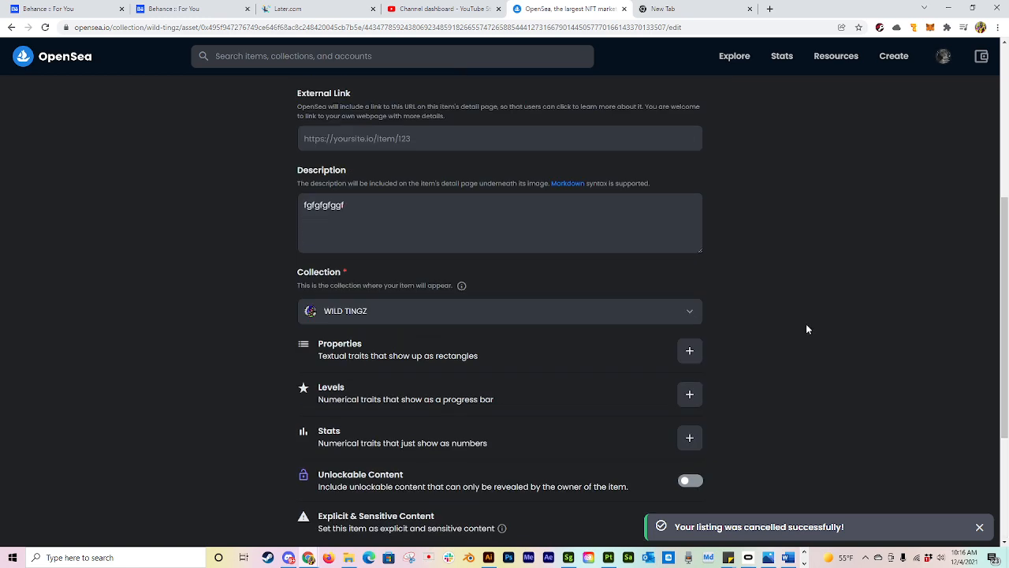
pyautogui.scroll(3)
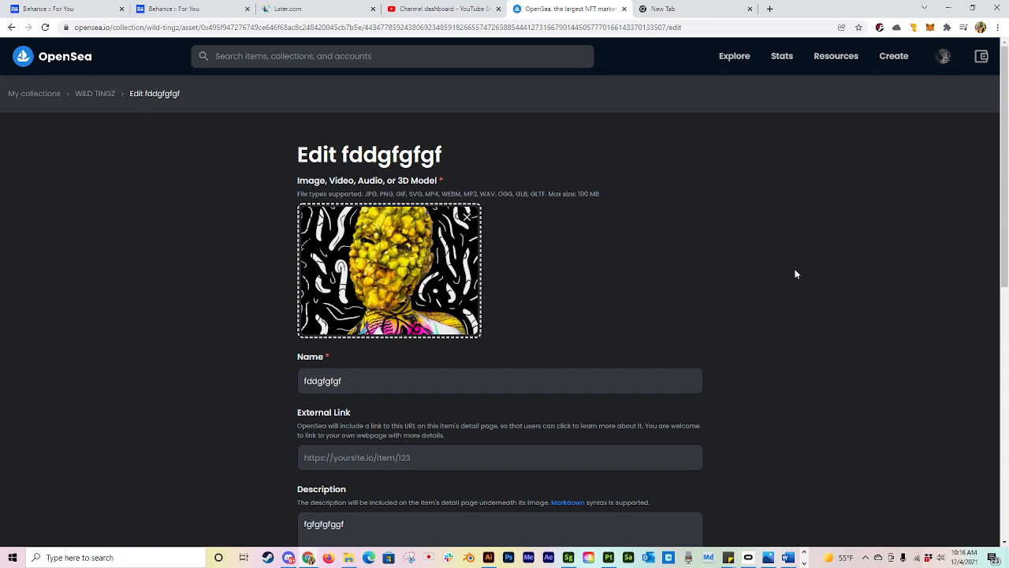
pyautogui.scroll(-3)
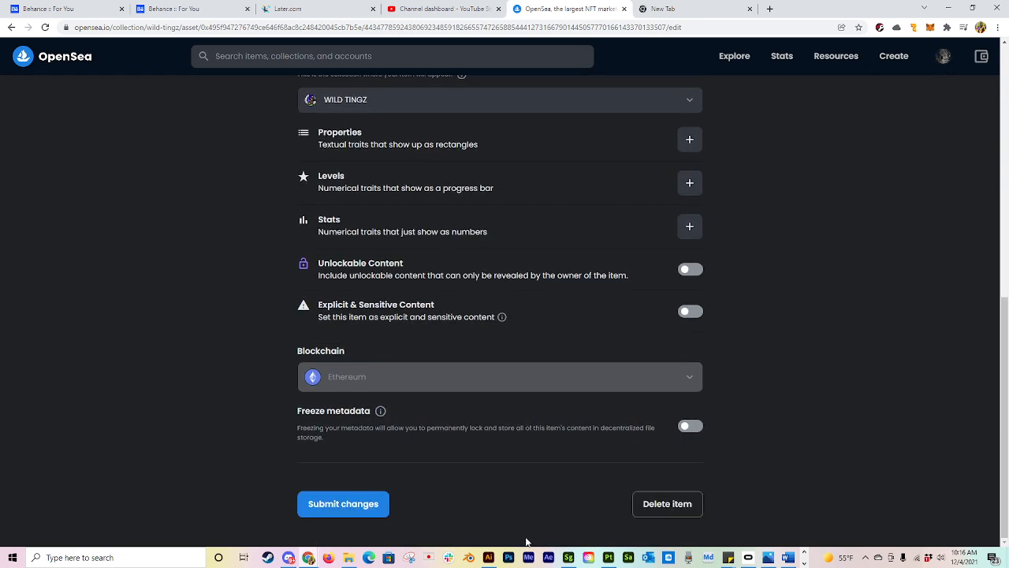
pyautogui.click(666, 502)
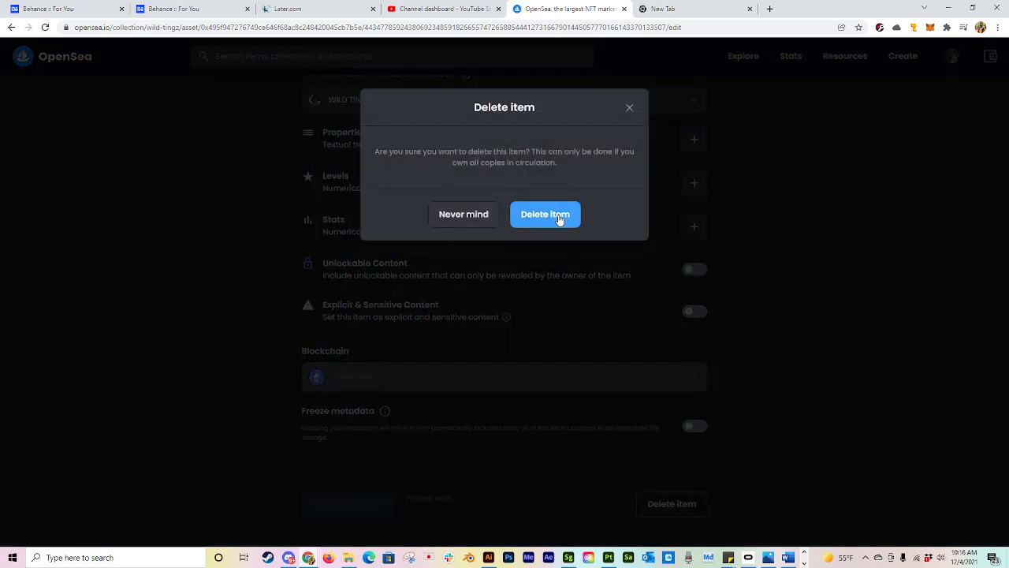
pyautogui.click(545, 214)
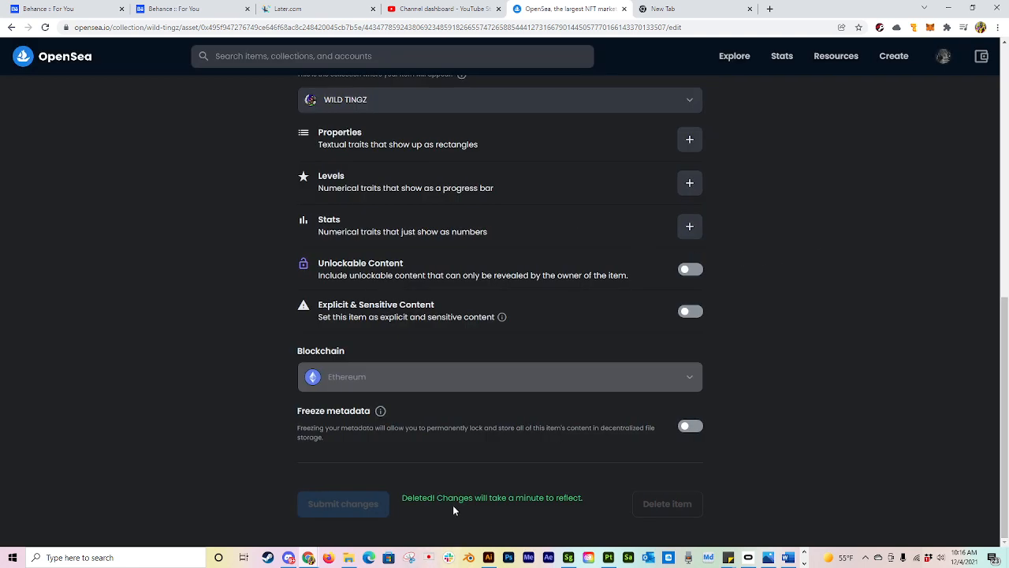
pyautogui.moveTo(943, 99)
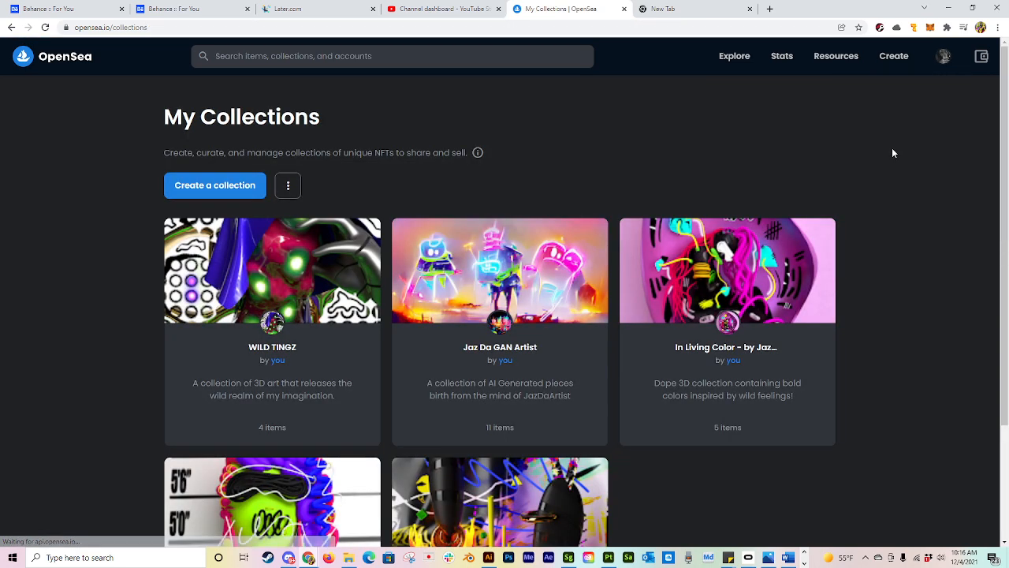
# Open the WILD TINGZ collection and scroll through its four items
pyautogui.click(272, 269)
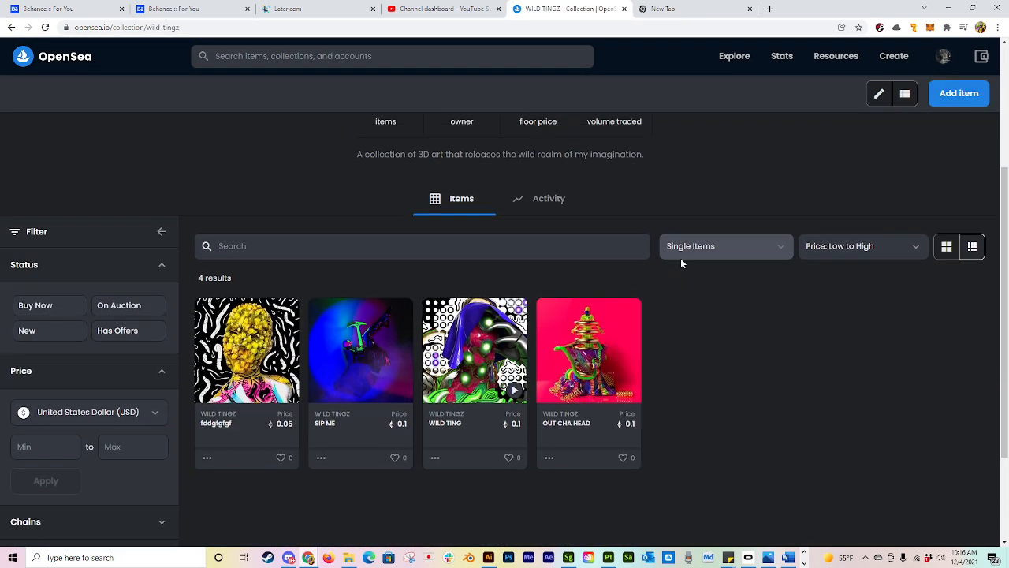
pyautogui.scroll(-3)
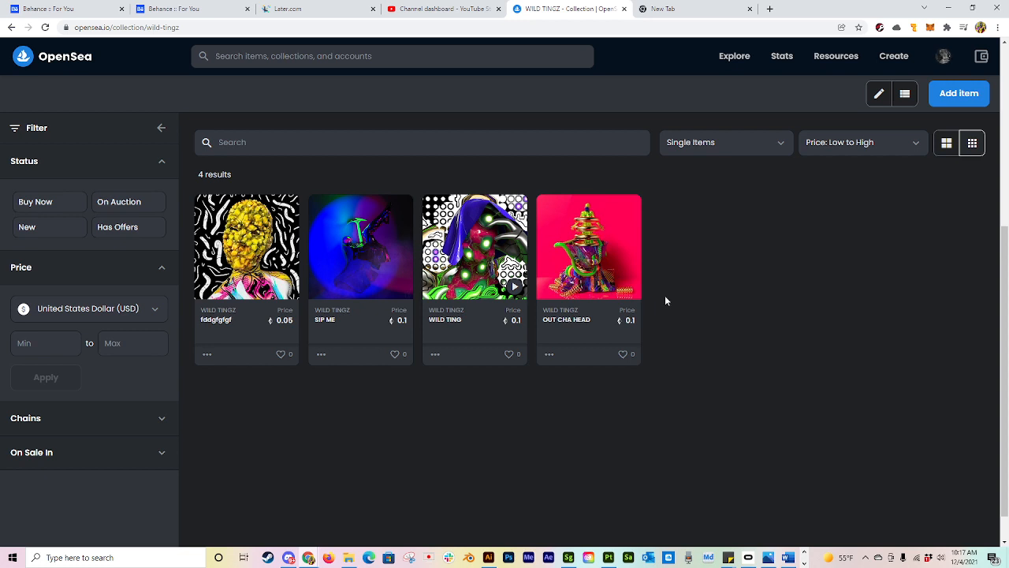
pyautogui.moveTo(668, 306)
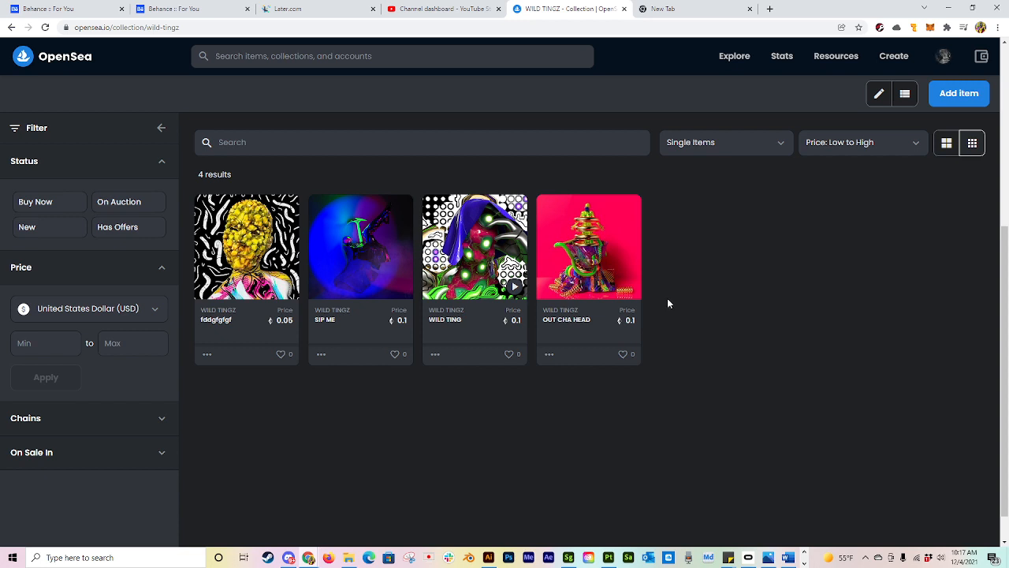
pyautogui.moveTo(671, 302)
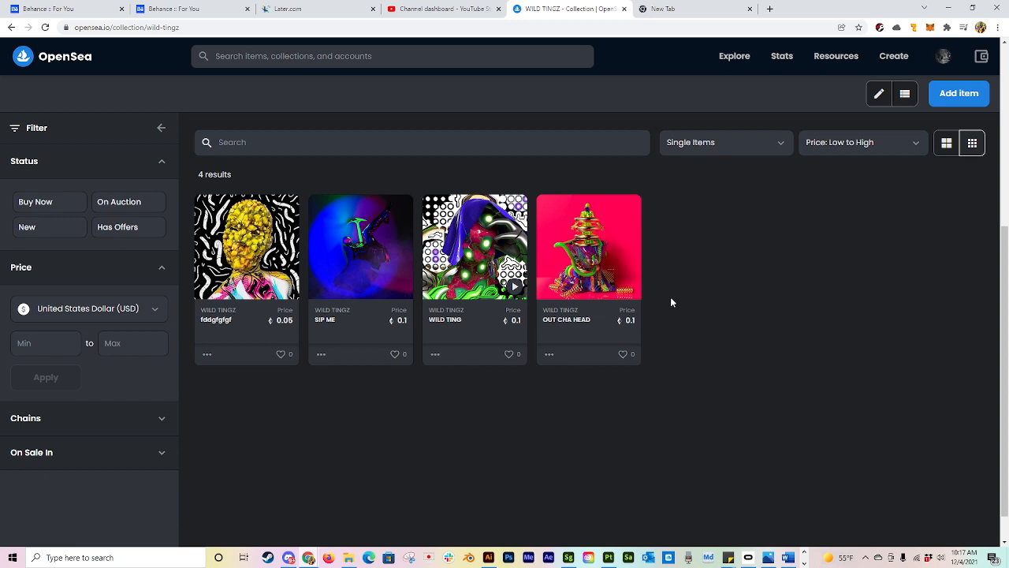